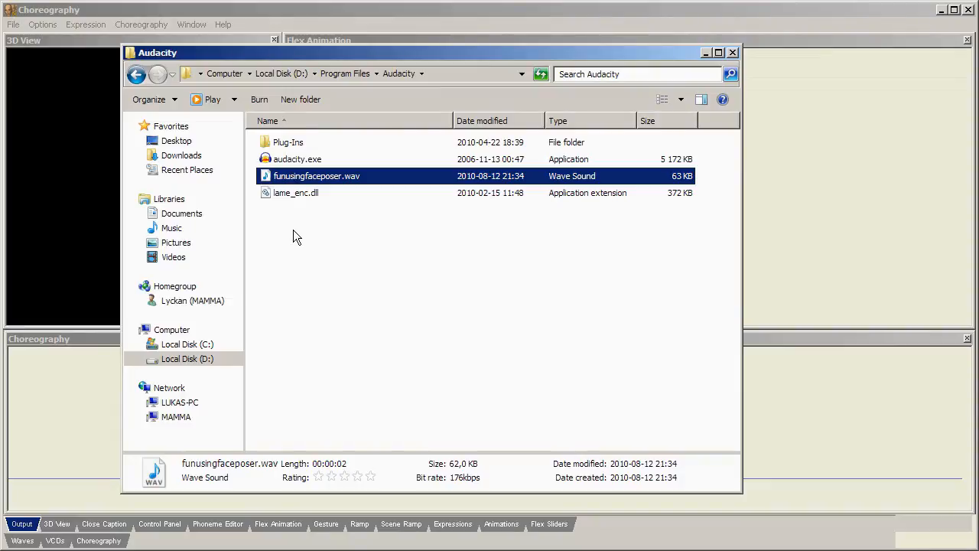
Copy the funusingfaceposer.wav sound file in Windows Explorer.
{"action": "right_click", "coordinate": [315, 176]}
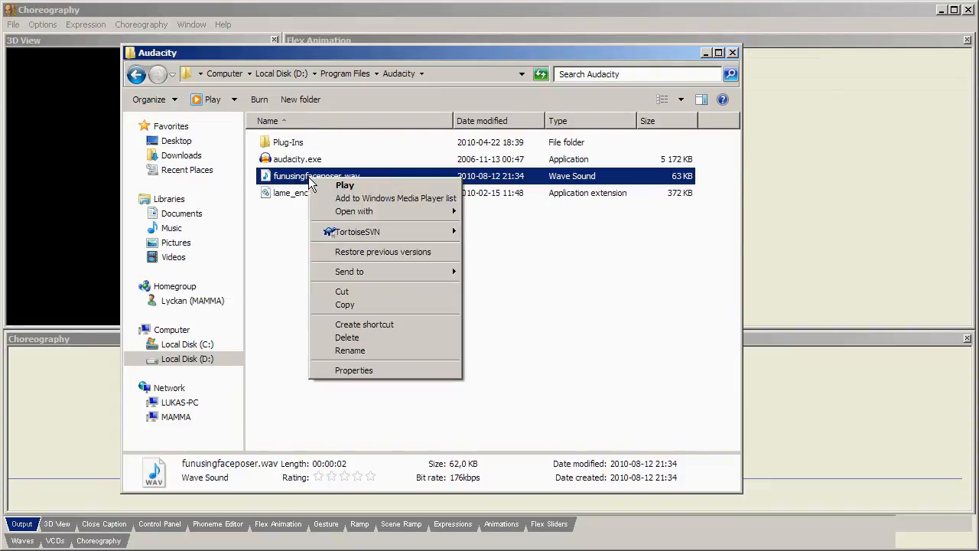
{"action": "left_click", "coordinate": [325, 450]}
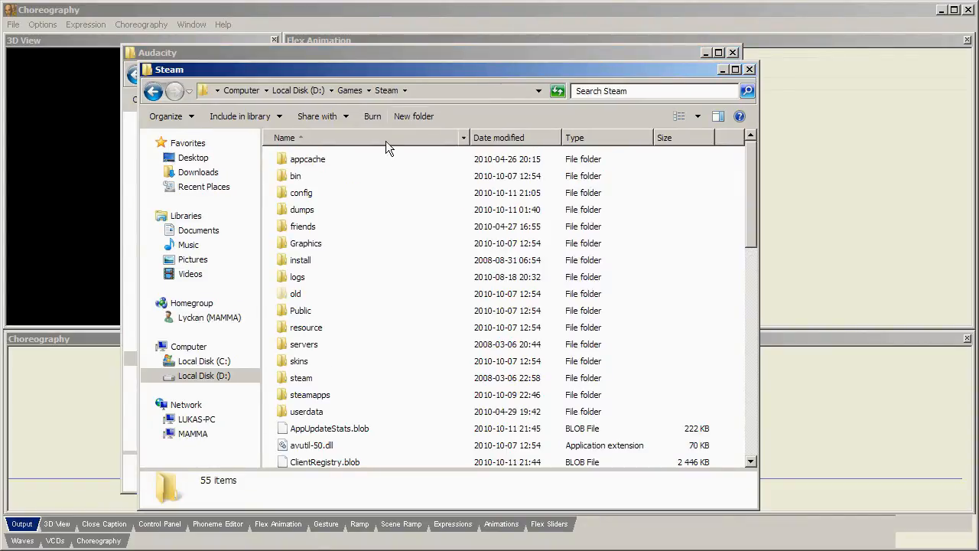
Navigate through steamapps, half-life 2 episode two, ep2 and sound into the empty tutorial folder.
{"action": "left_click", "coordinate": [309, 395]}
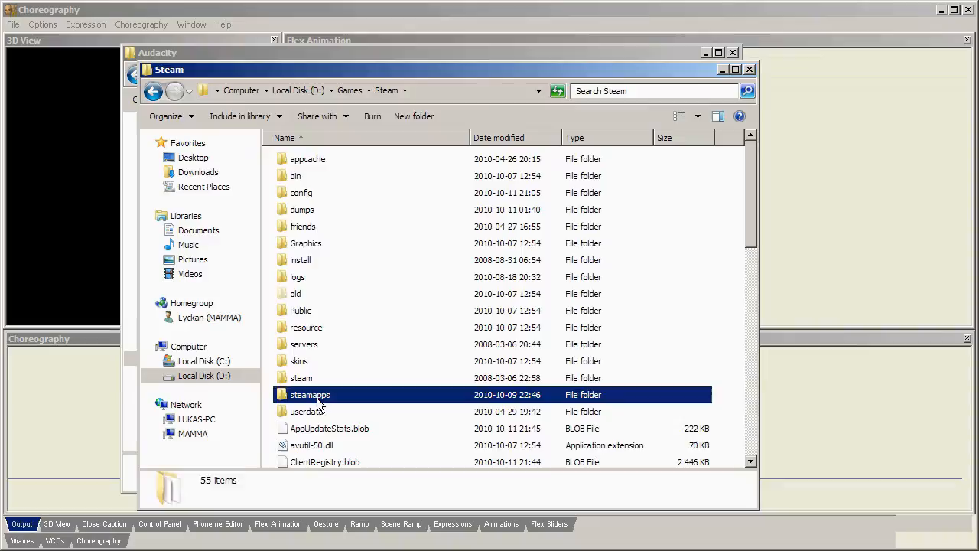
{"action": "double_click", "coordinate": [309, 395]}
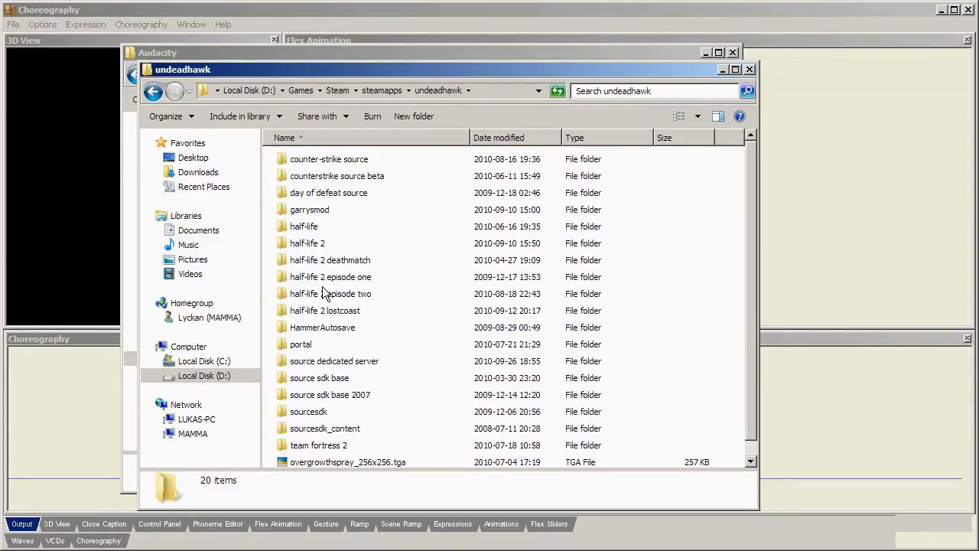
{"action": "left_click", "coordinate": [331, 294]}
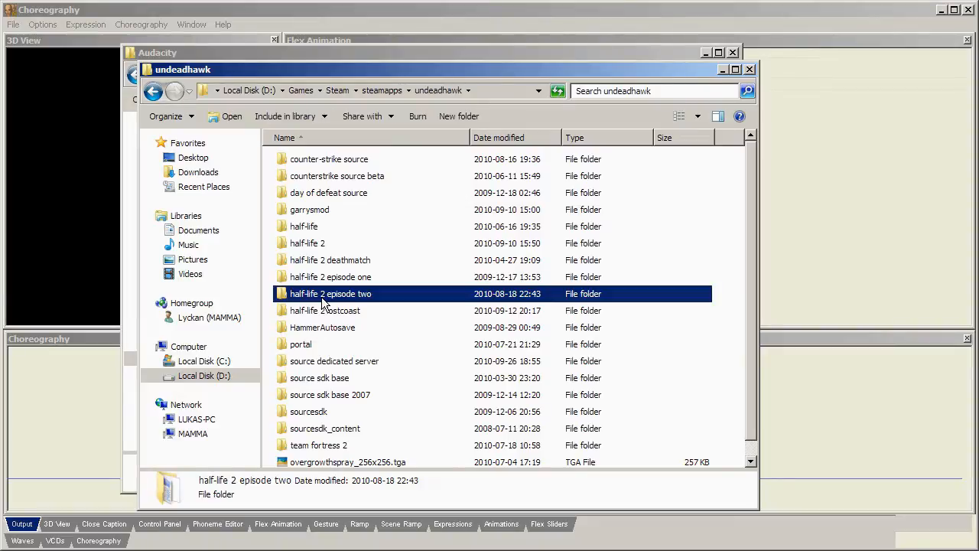
{"action": "mouse_move", "coordinate": [380, 299]}
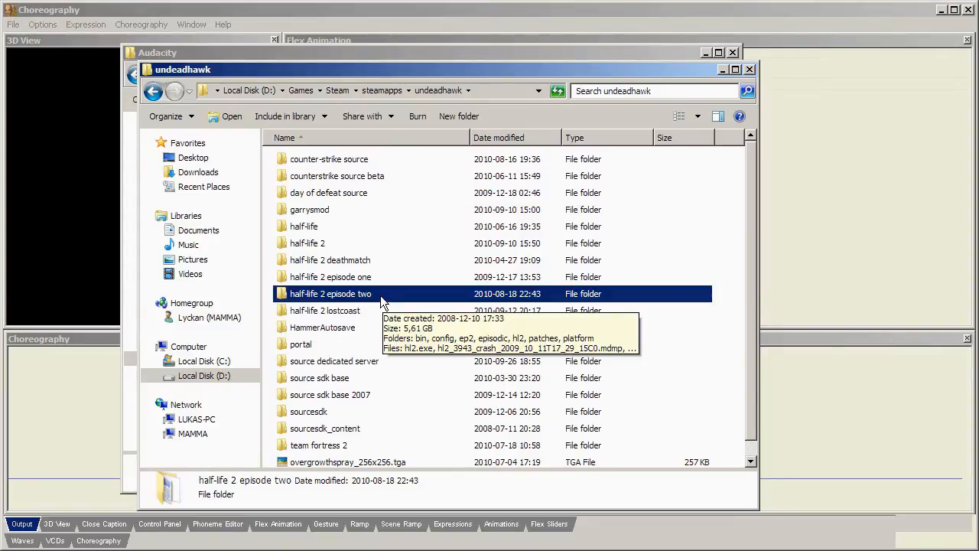
{"action": "double_click", "coordinate": [330, 294]}
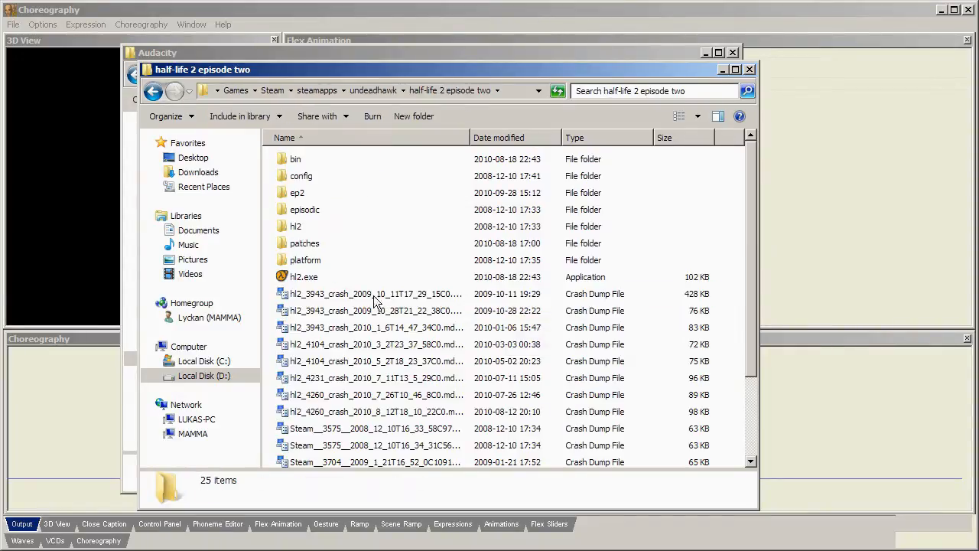
{"action": "double_click", "coordinate": [297, 193]}
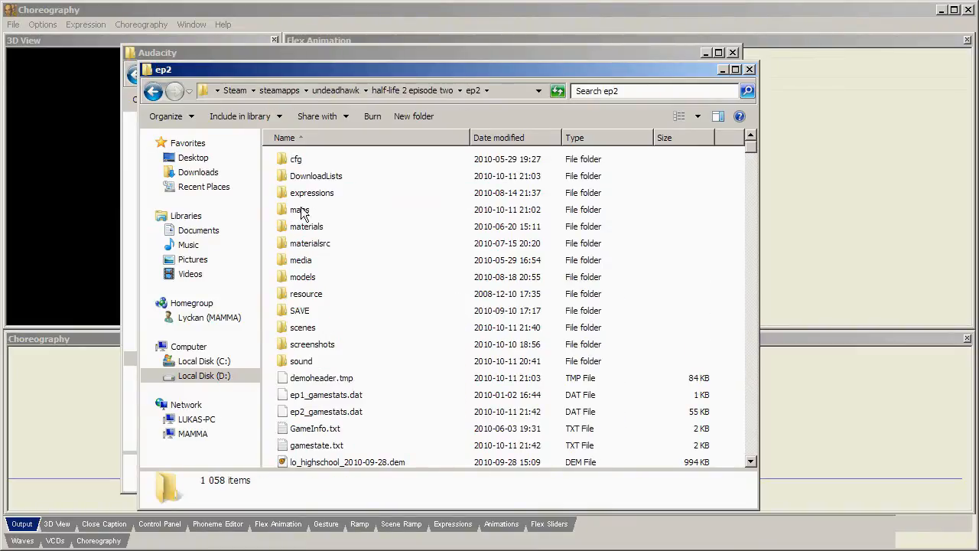
{"action": "left_click", "coordinate": [300, 362]}
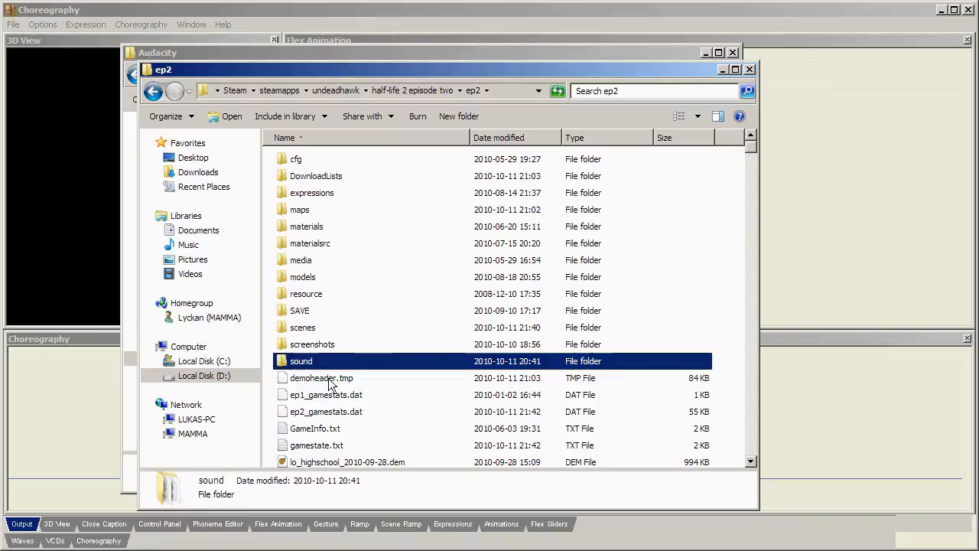
{"action": "mouse_move", "coordinate": [321, 361]}
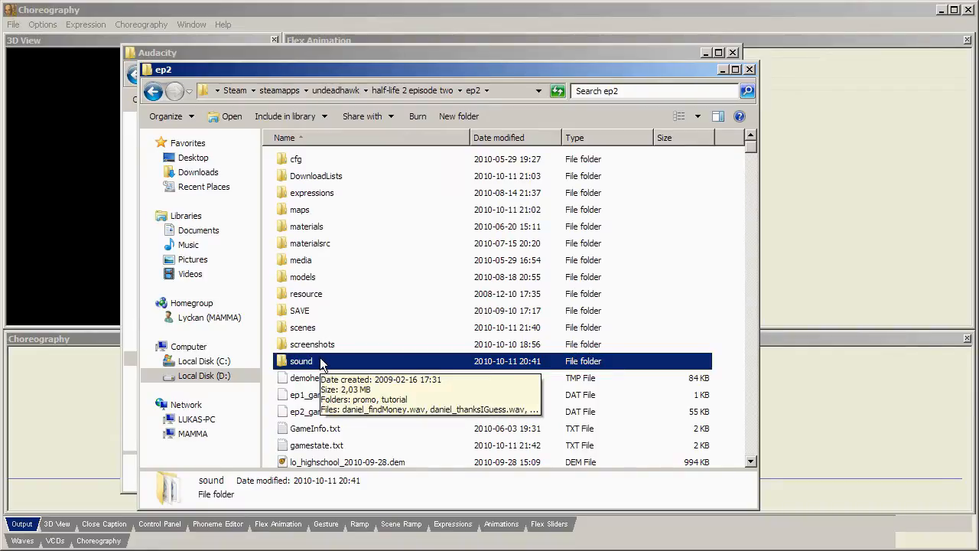
{"action": "double_click", "coordinate": [300, 361]}
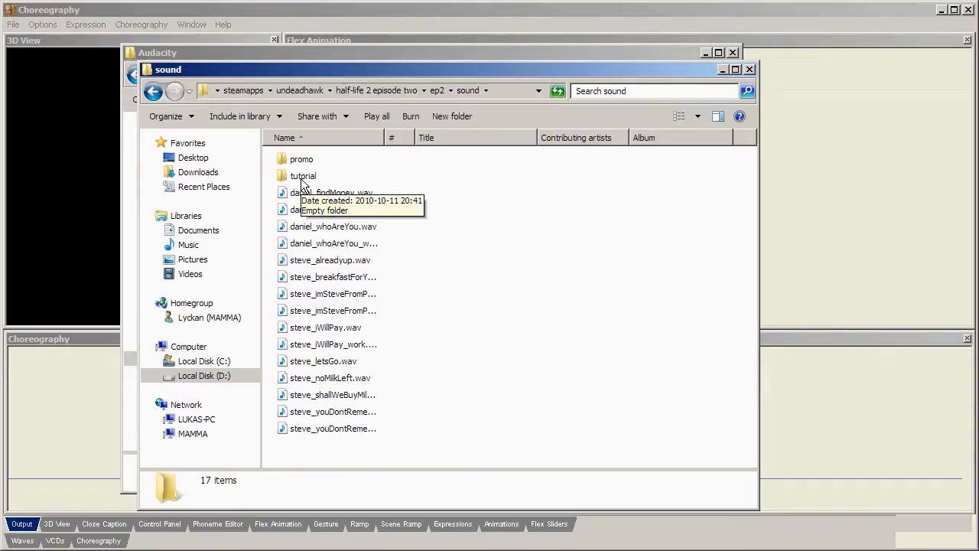
{"action": "double_click", "coordinate": [303, 176]}
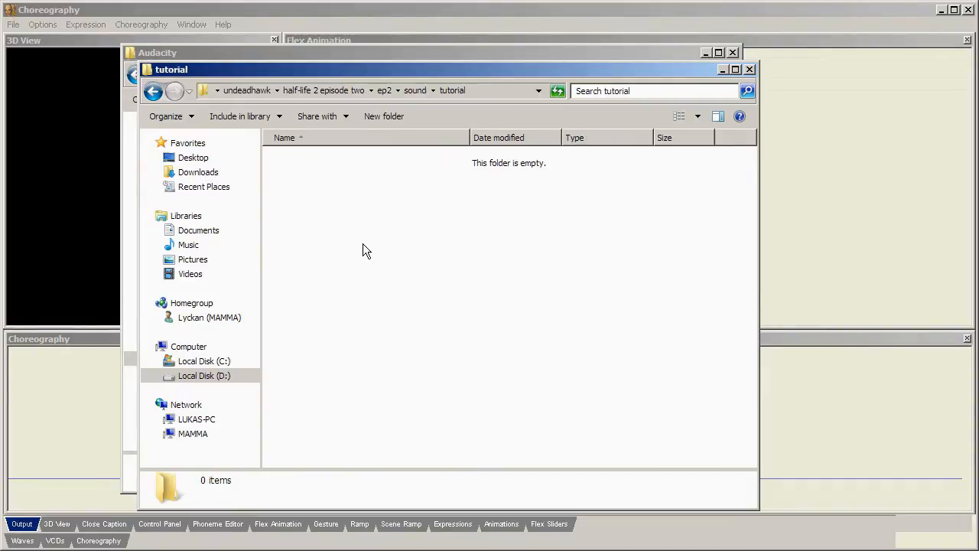
Paste the copied sound file into the tutorial folder.
{"action": "right_click", "coordinate": [366, 251]}
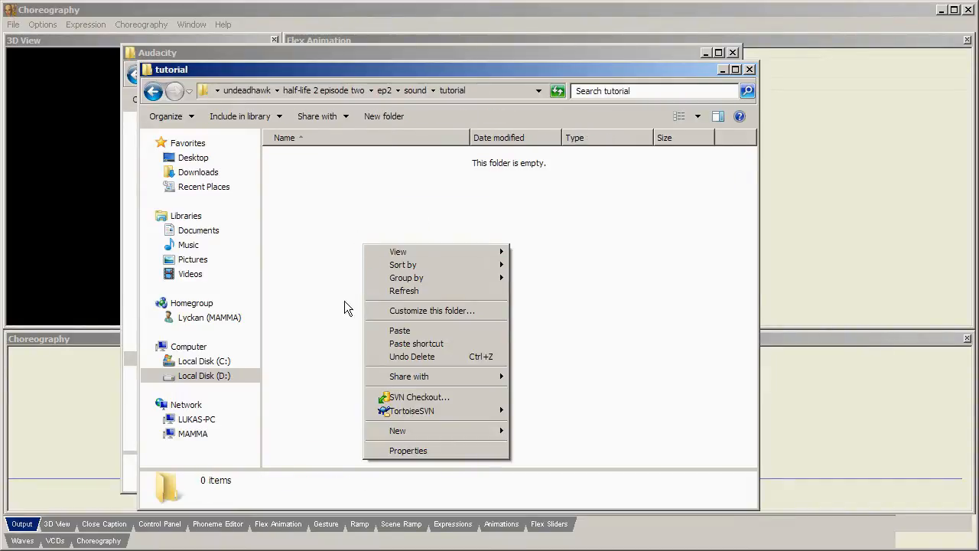
{"action": "left_click", "coordinate": [400, 330]}
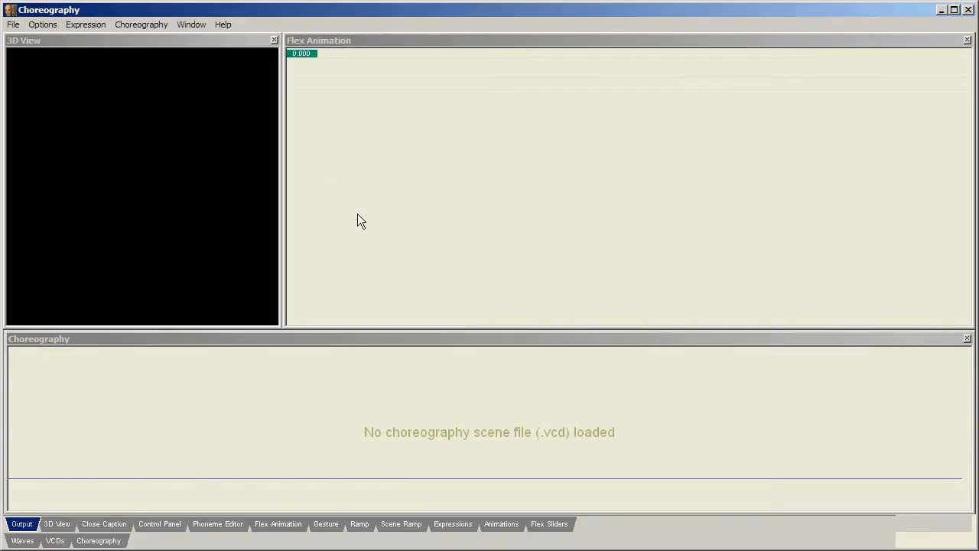
{"action": "mouse_move", "coordinate": [349, 230]}
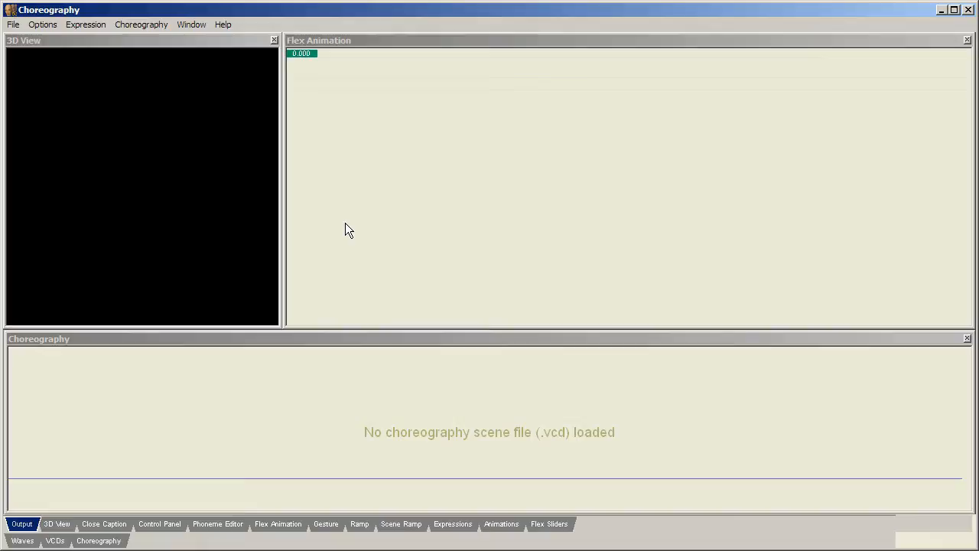
{"action": "mouse_move", "coordinate": [392, 286]}
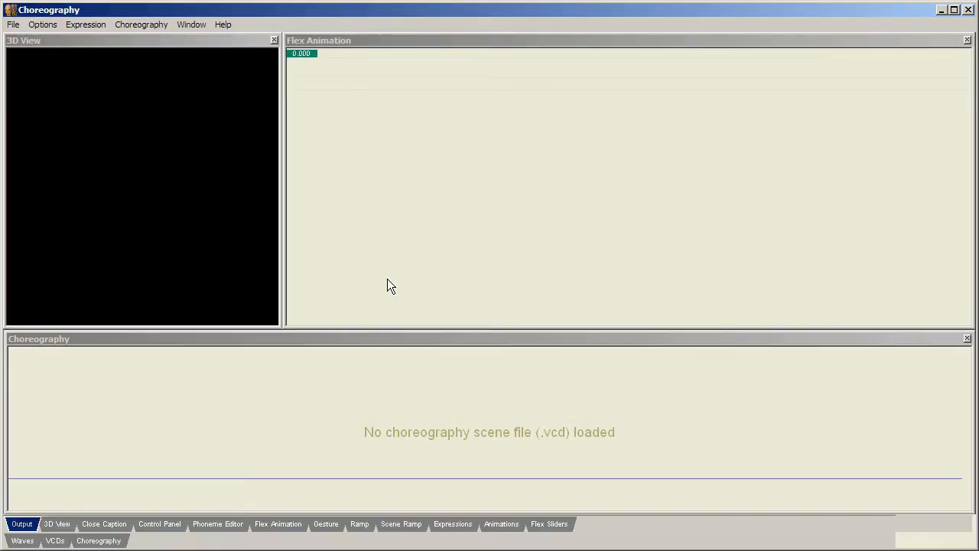
{"action": "mouse_move", "coordinate": [230, 520]}
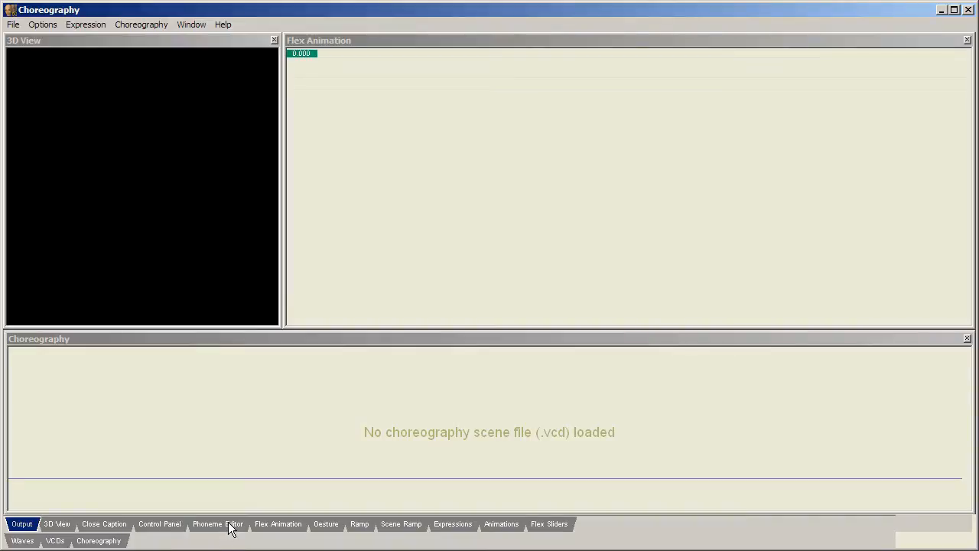
Show the Phoneme Editor and load funusingfaceposer.wav from sound\tutorial into it.
{"action": "left_click", "coordinate": [190, 24]}
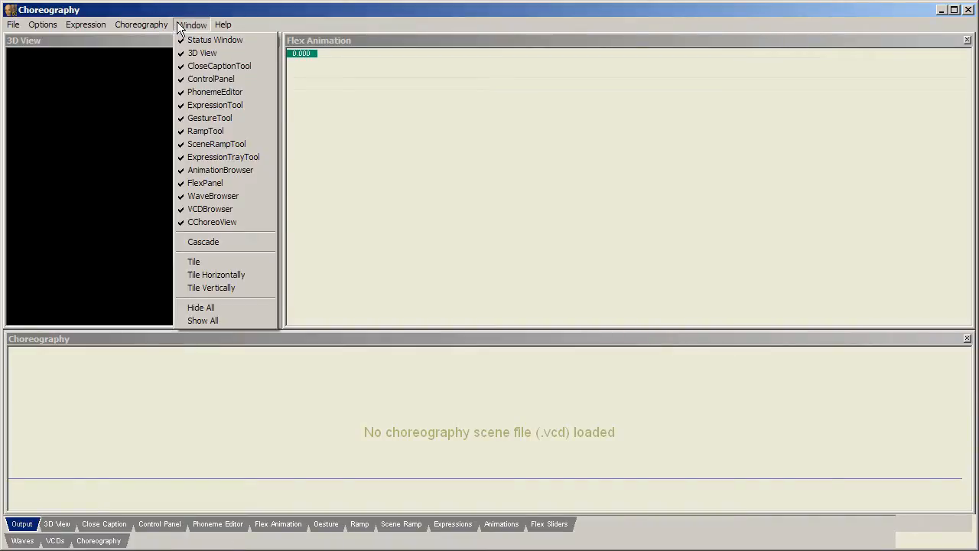
{"action": "mouse_move", "coordinate": [215, 92]}
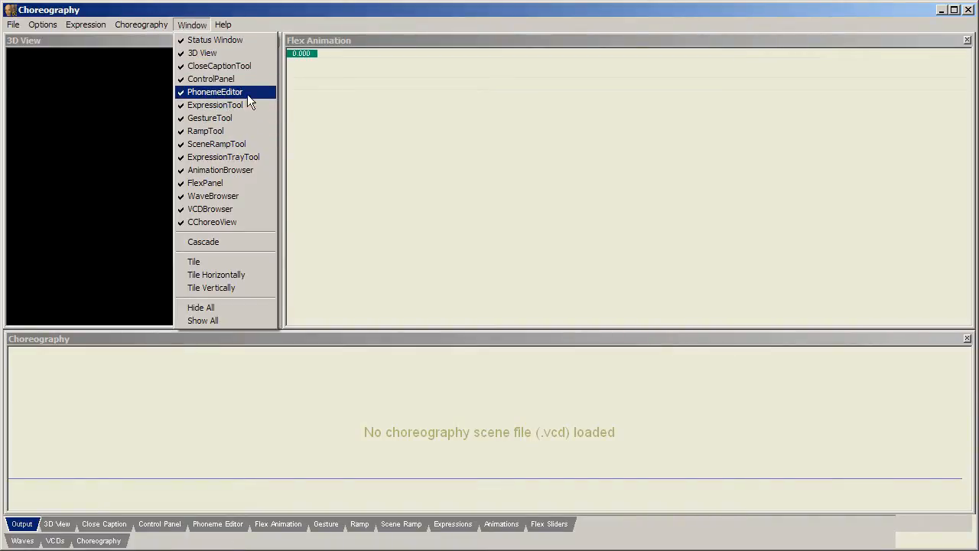
{"action": "left_click", "coordinate": [215, 91]}
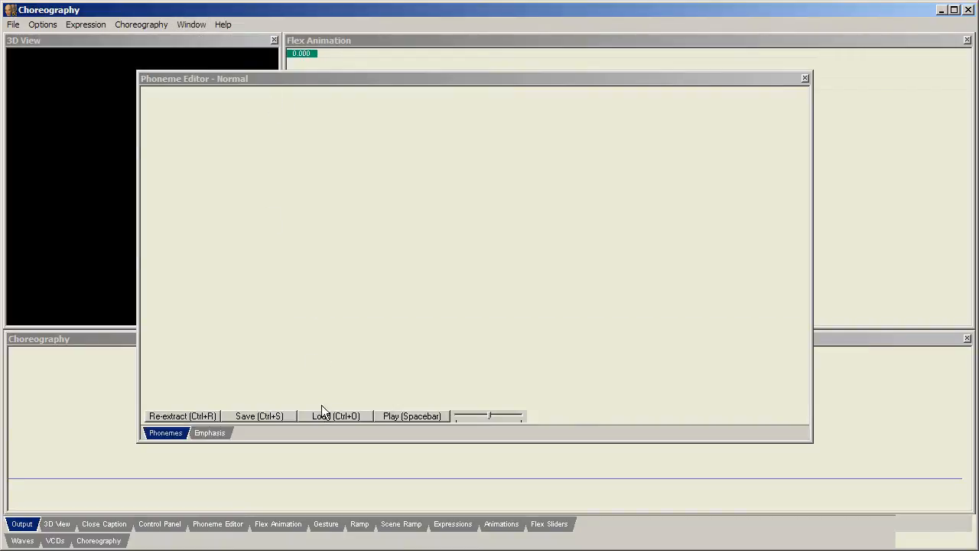
{"action": "left_click", "coordinate": [333, 416]}
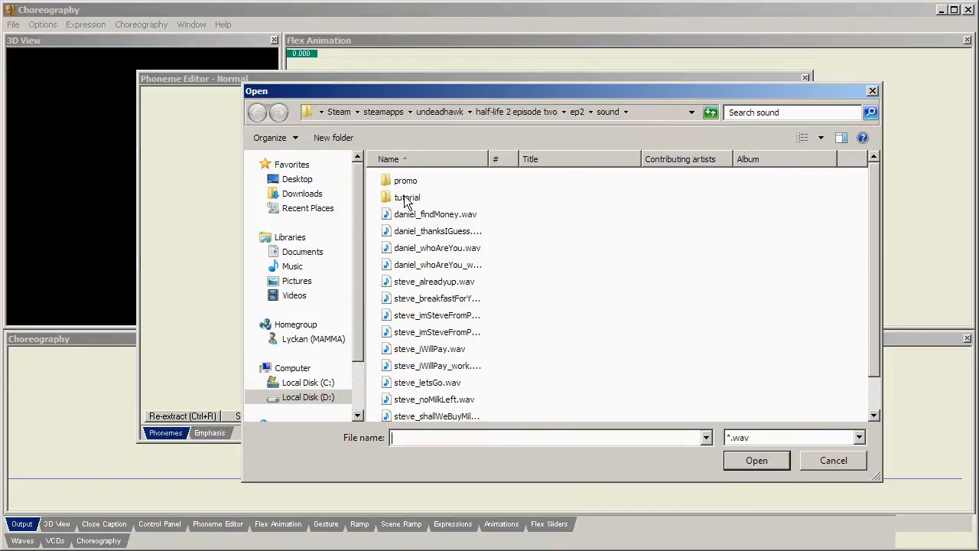
{"action": "left_click", "coordinate": [834, 461]}
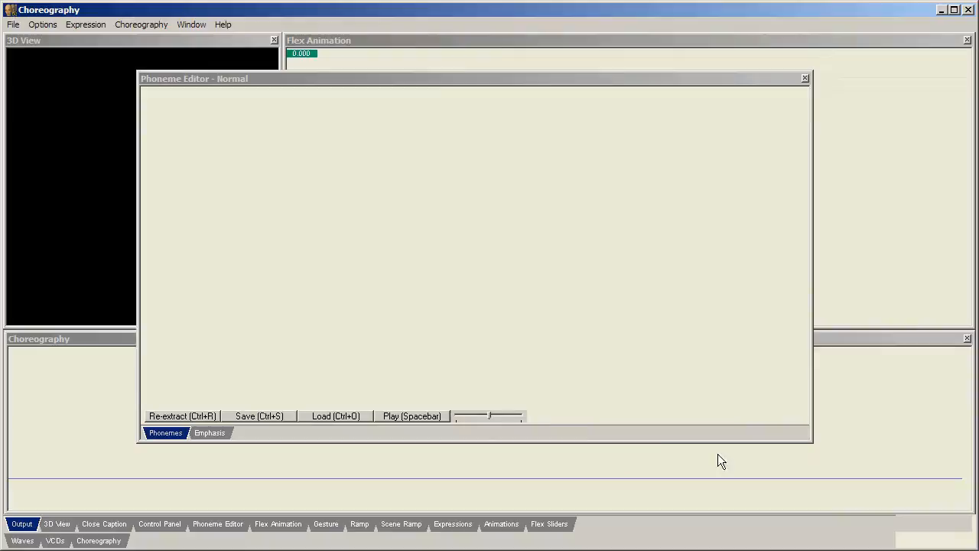
{"action": "left_click", "coordinate": [334, 416]}
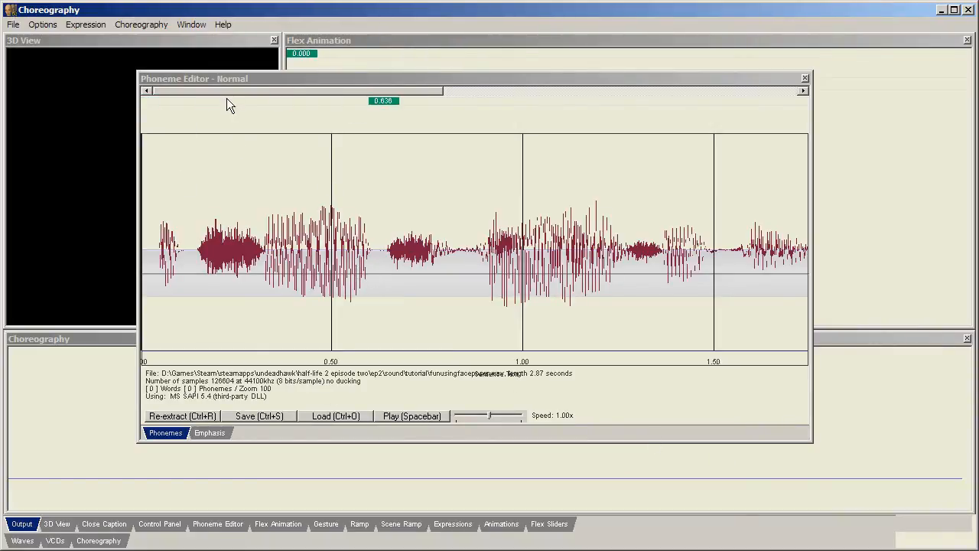
{"action": "mouse_move", "coordinate": [194, 416]}
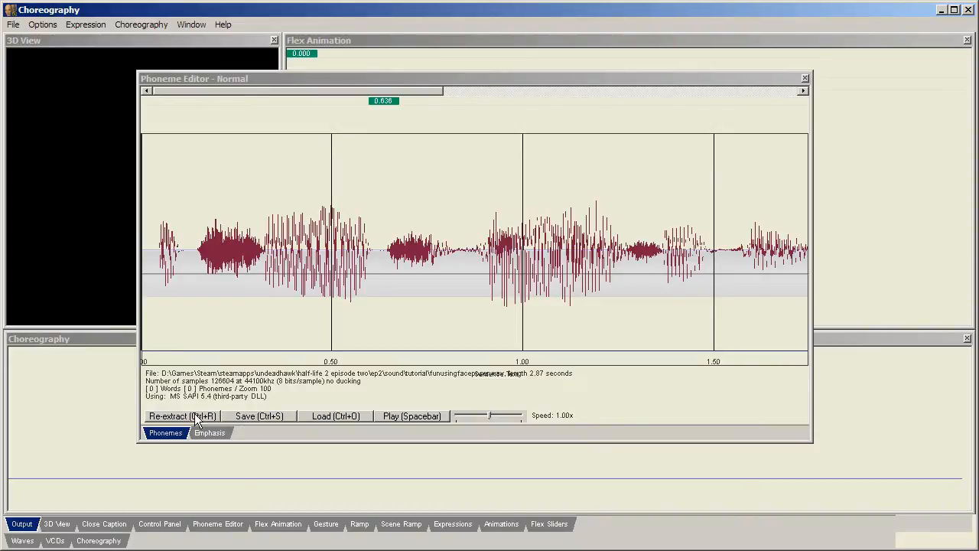
Extract phonemes using the sentence 'its so much fun using face poser'.
{"action": "left_click", "coordinate": [180, 416]}
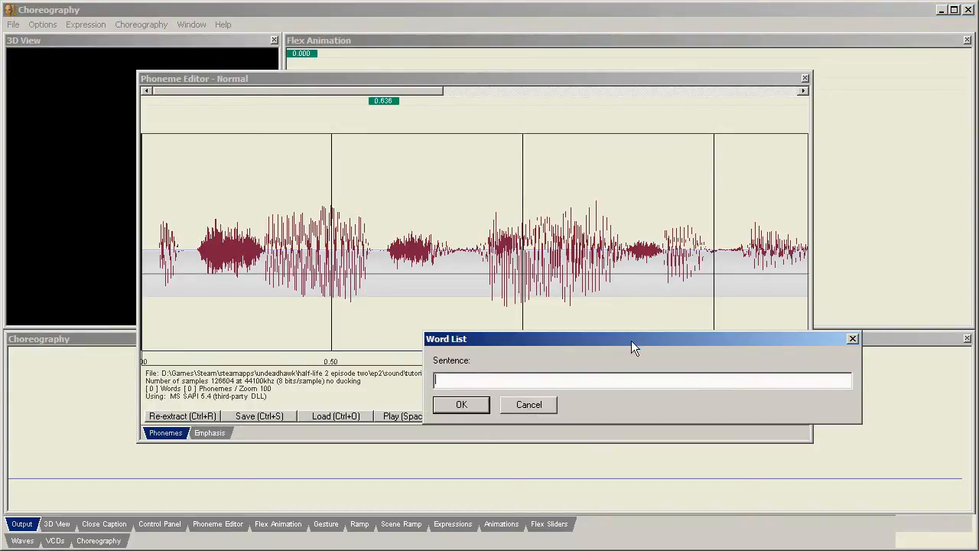
{"action": "left_click_drag", "start_coordinate": [635, 338], "coordinate": [490, 251]}
{"action": "type", "text": "its so much fun using"}
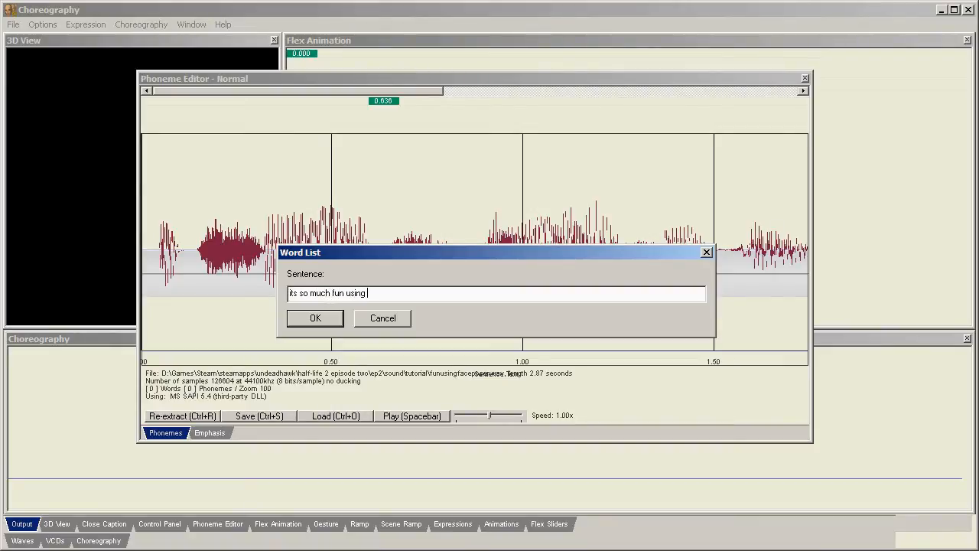
{"action": "type", "text": "face poser"}
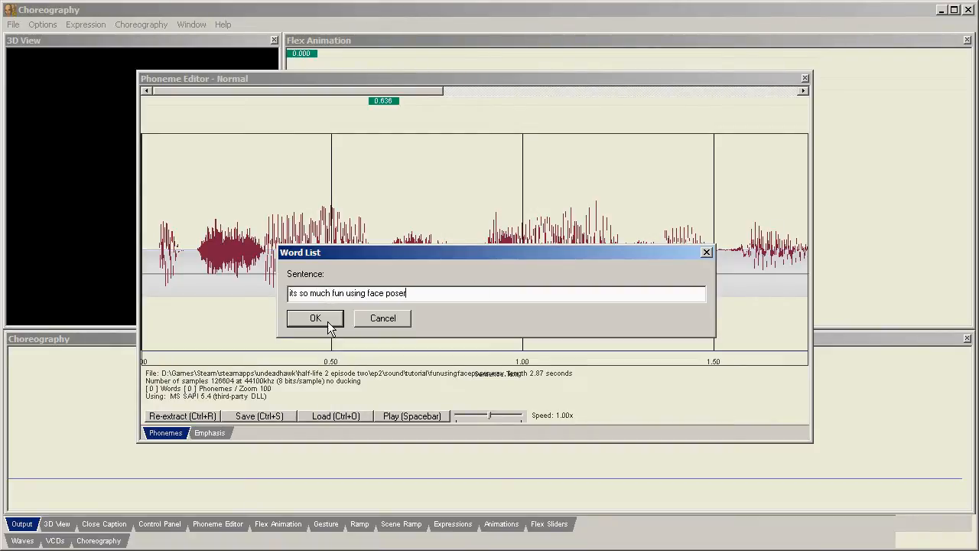
{"action": "left_click", "coordinate": [316, 319]}
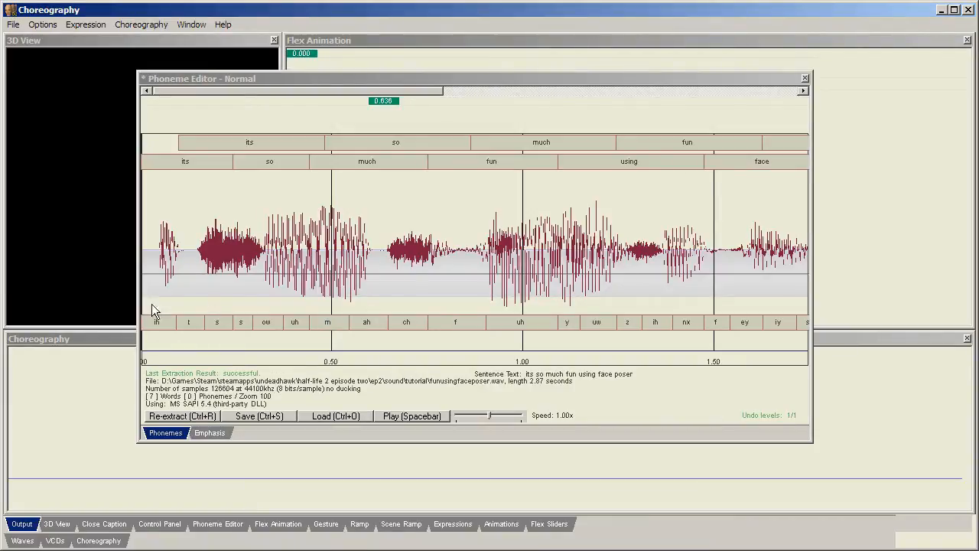
{"action": "mouse_move", "coordinate": [175, 384]}
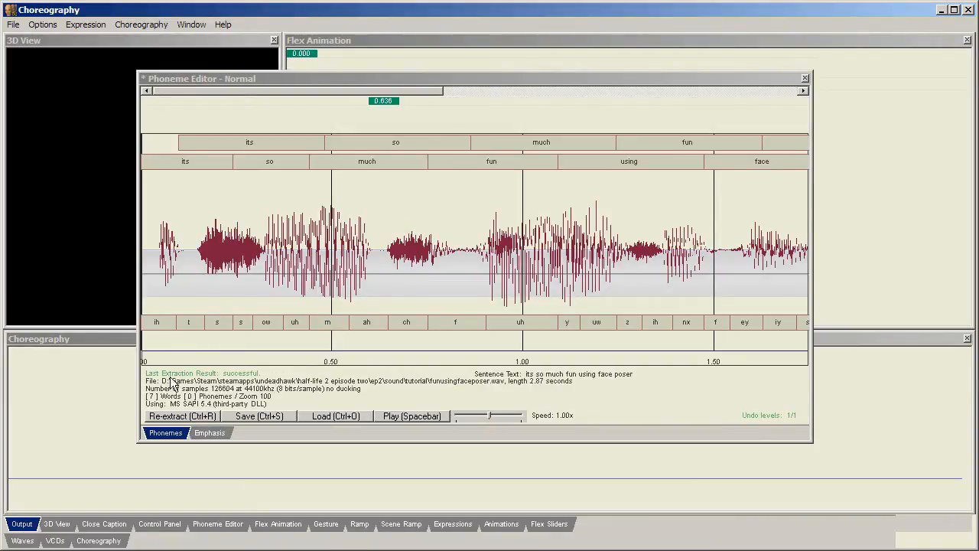
{"action": "mouse_move", "coordinate": [167, 395]}
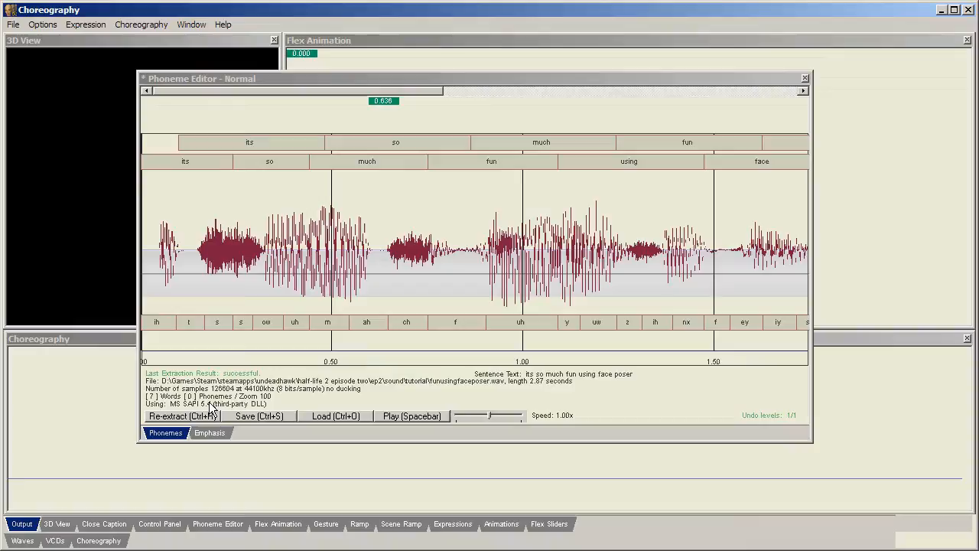
{"action": "mouse_move", "coordinate": [222, 429]}
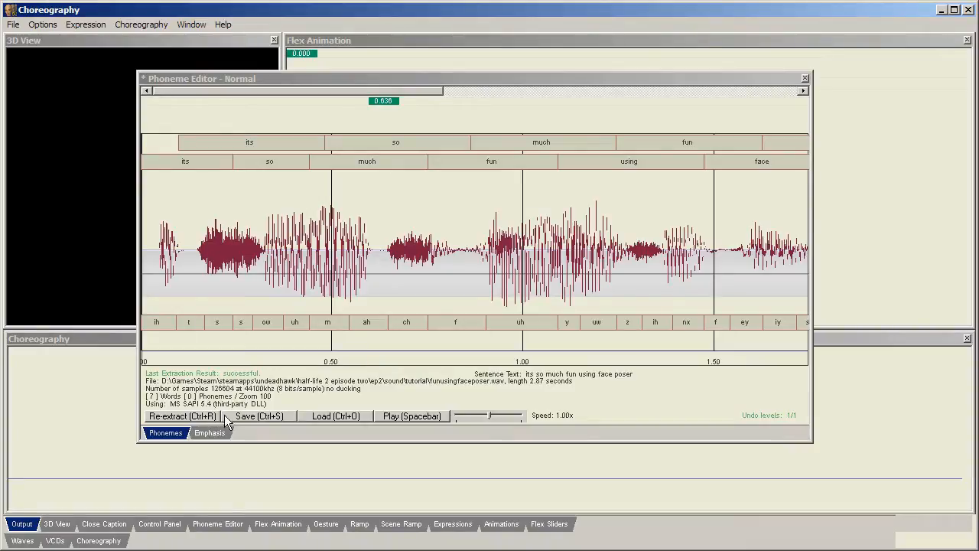
Commit the extracted phonemes to the sound clip via the waveform context menu.
{"action": "right_click", "coordinate": [413, 237]}
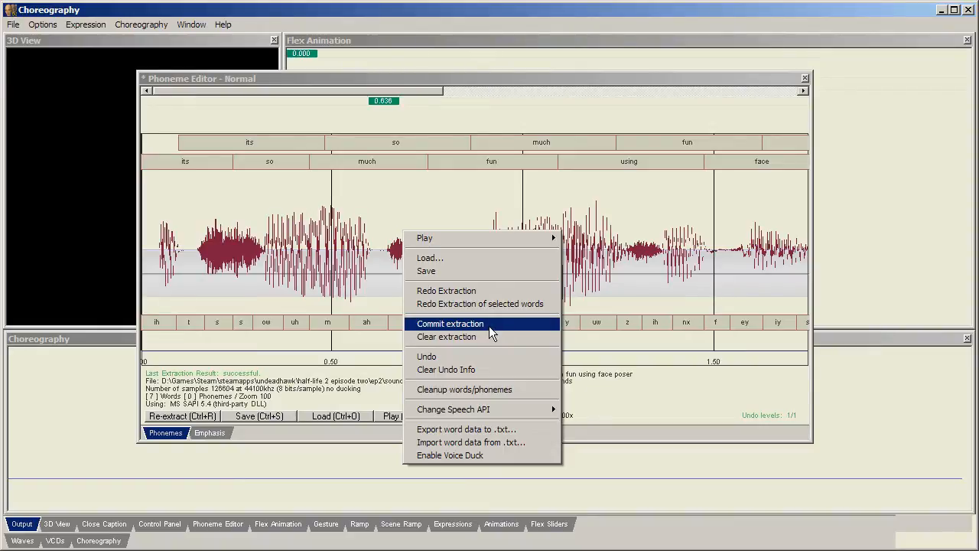
{"action": "left_click", "coordinate": [450, 323]}
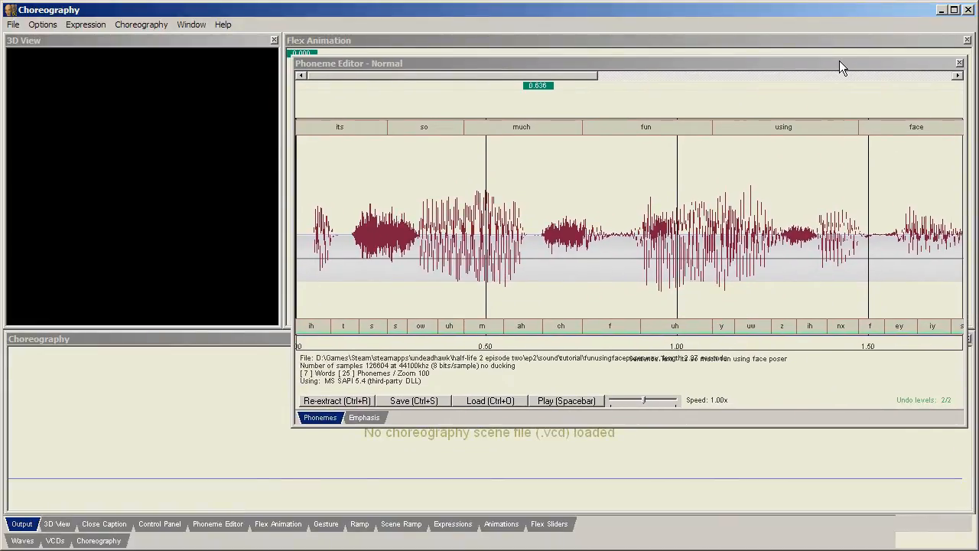
{"action": "mouse_move", "coordinate": [38, 55]}
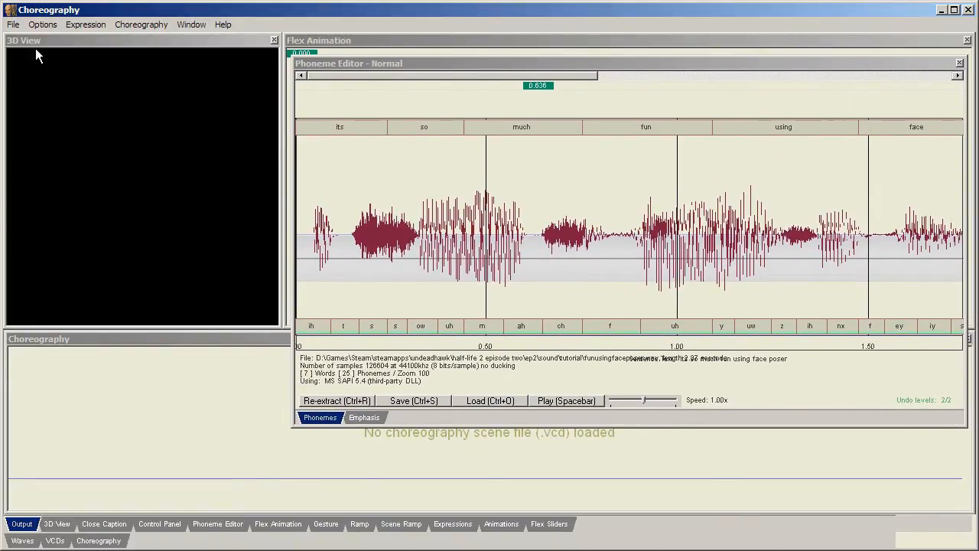
Load the alyx model into the 3D view and close the Phoneme Editor window.
{"action": "left_click", "coordinate": [10, 24]}
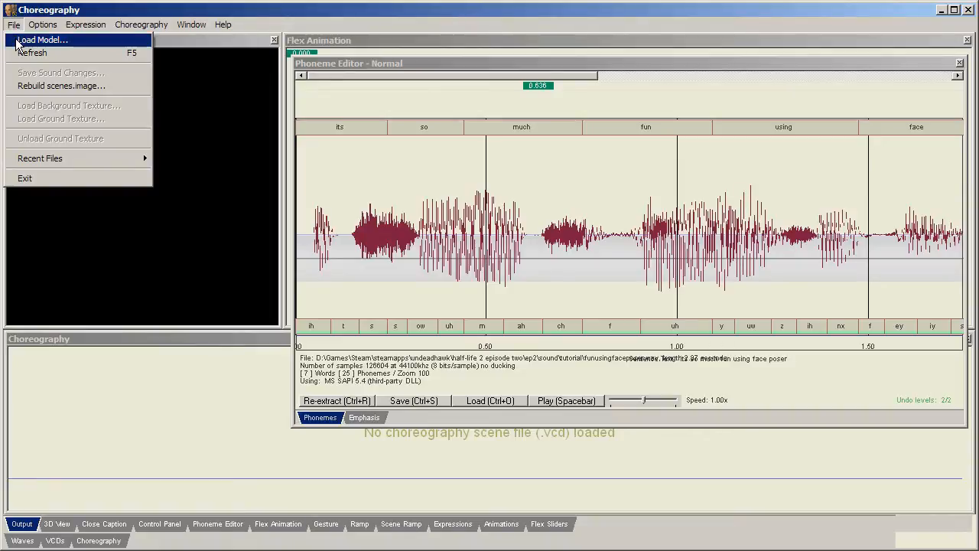
{"action": "left_click", "coordinate": [48, 40]}
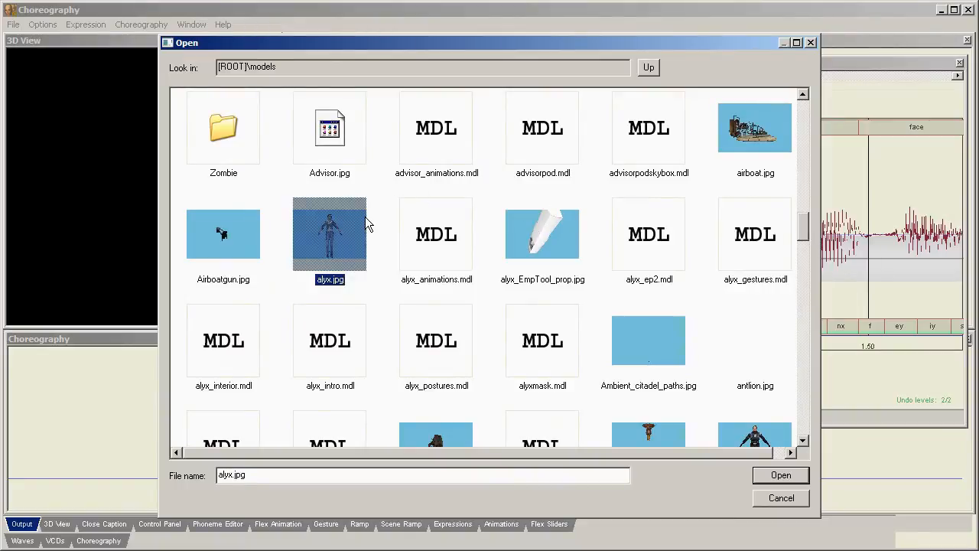
{"action": "left_click", "coordinate": [781, 474]}
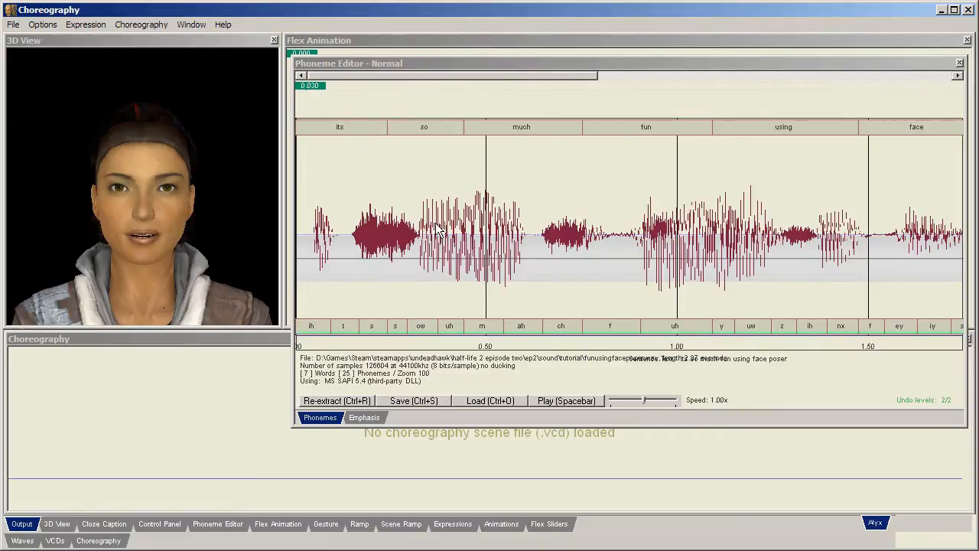
{"action": "left_click", "coordinate": [961, 61]}
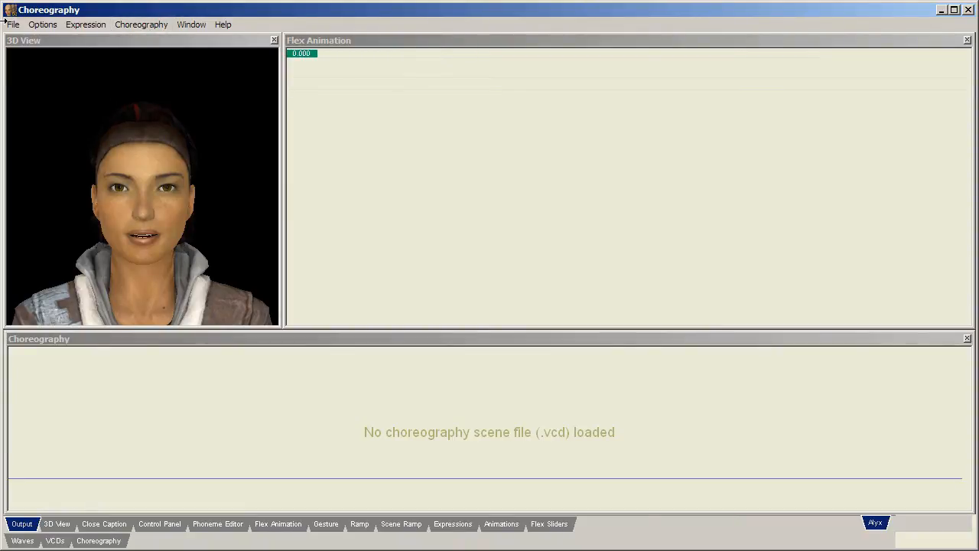
Create a new choreography scene saved as 'scene' in the tutorial scenes folder.
{"action": "left_click", "coordinate": [141, 24]}
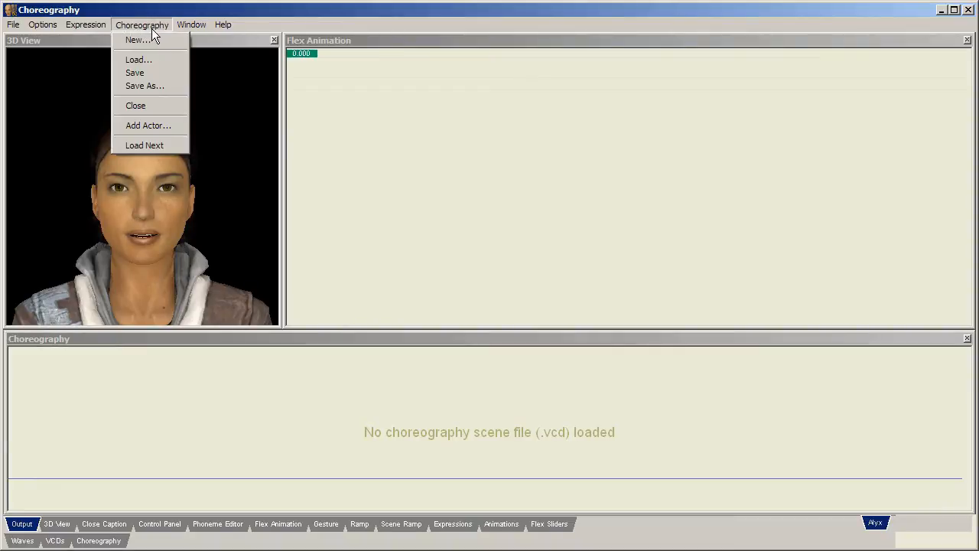
{"action": "left_click", "coordinate": [144, 85]}
{"action": "type", "text": "tutu"}
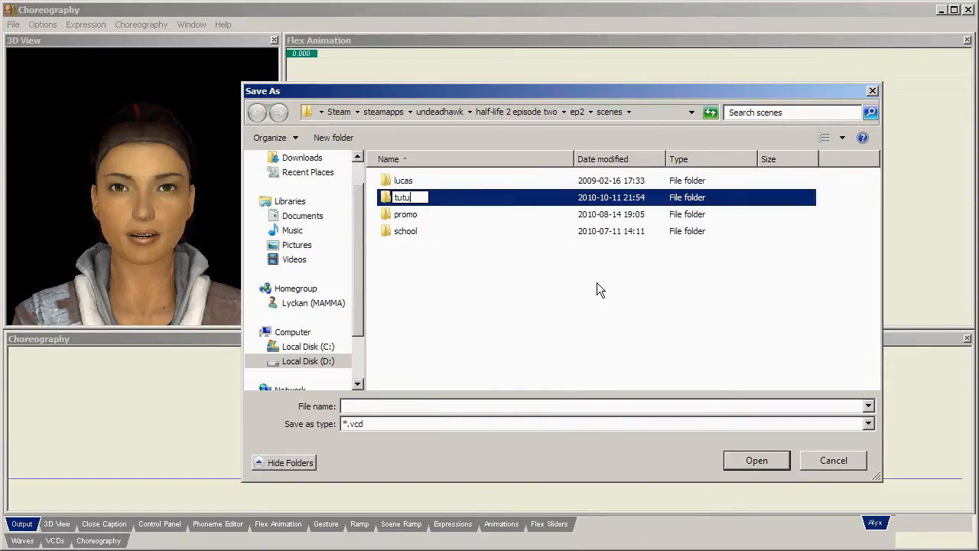
{"action": "double_click", "coordinate": [404, 197]}
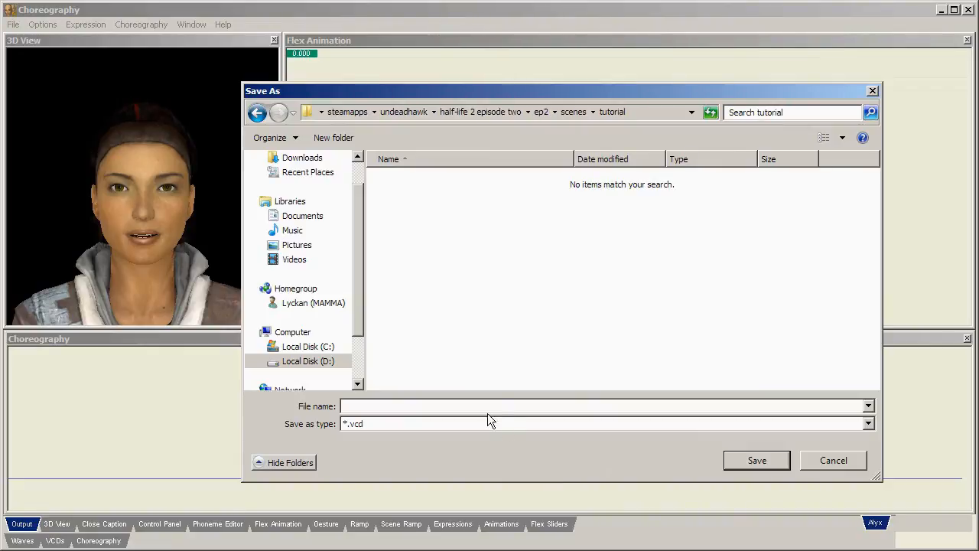
{"action": "left_click", "coordinate": [469, 407]}
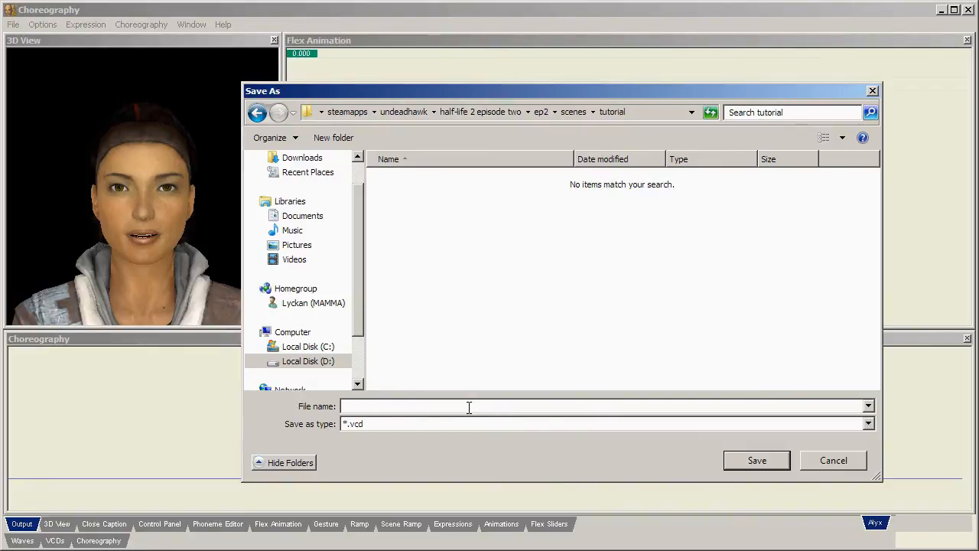
{"action": "type", "text": "scene"}
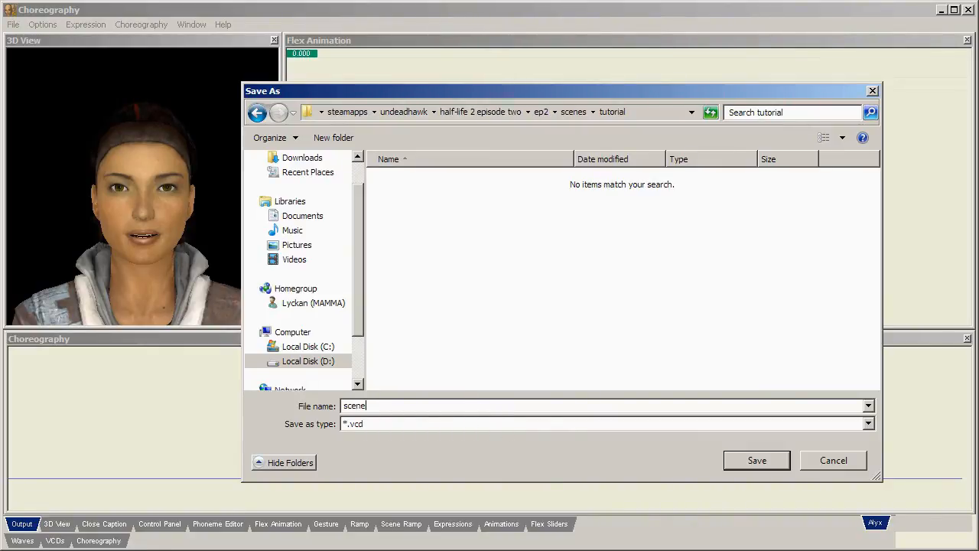
{"action": "left_click", "coordinate": [756, 459]}
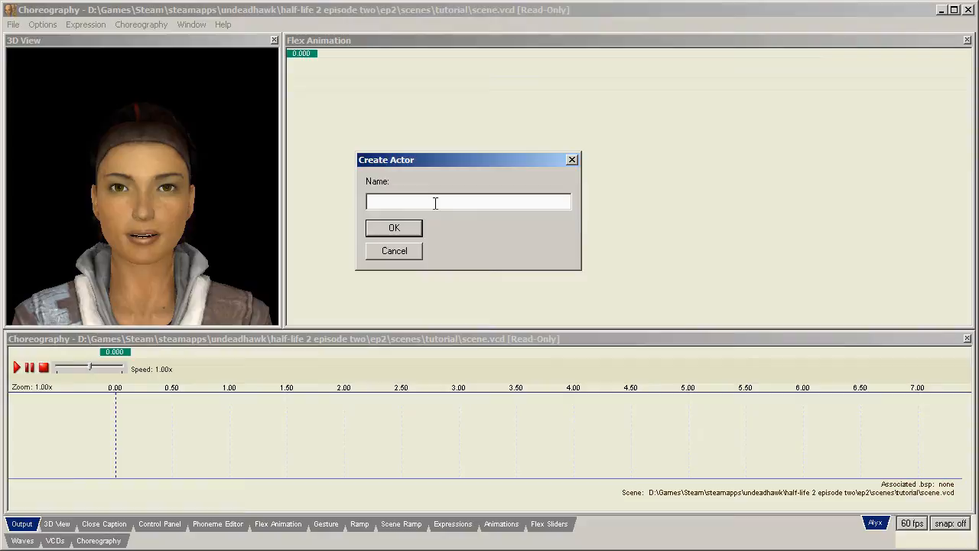
Name the new actor 'dude' and confirm its creation.
{"action": "type", "text": "dude"}
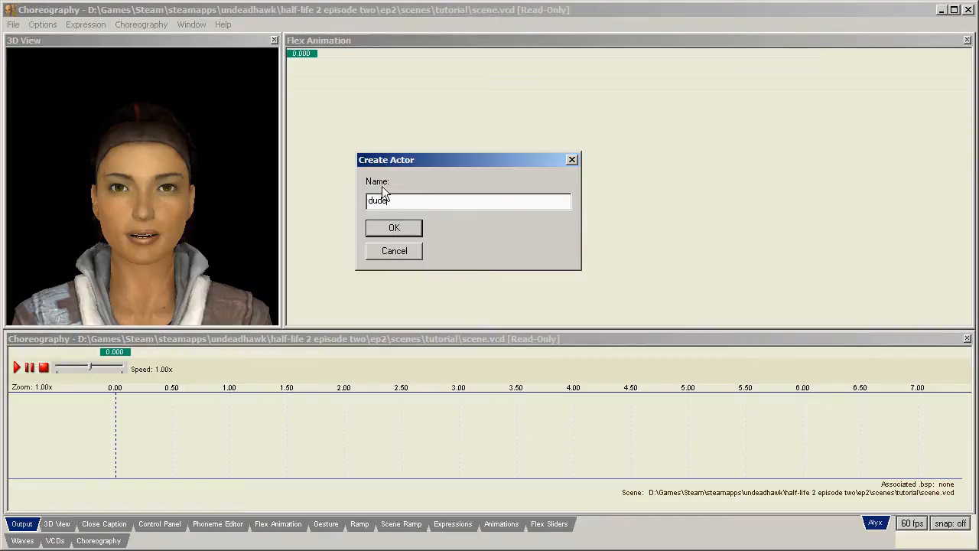
{"action": "left_click", "coordinate": [393, 226]}
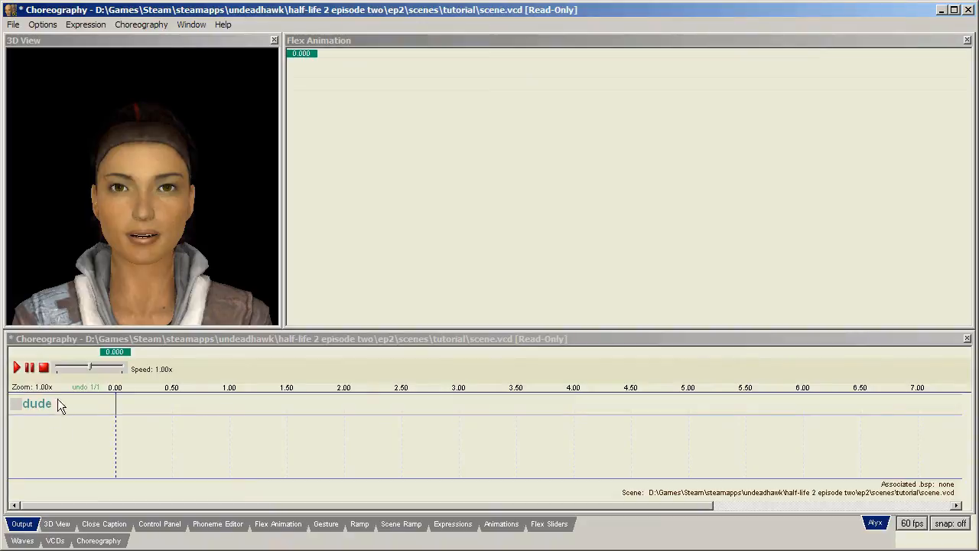
{"action": "mouse_move", "coordinate": [126, 416]}
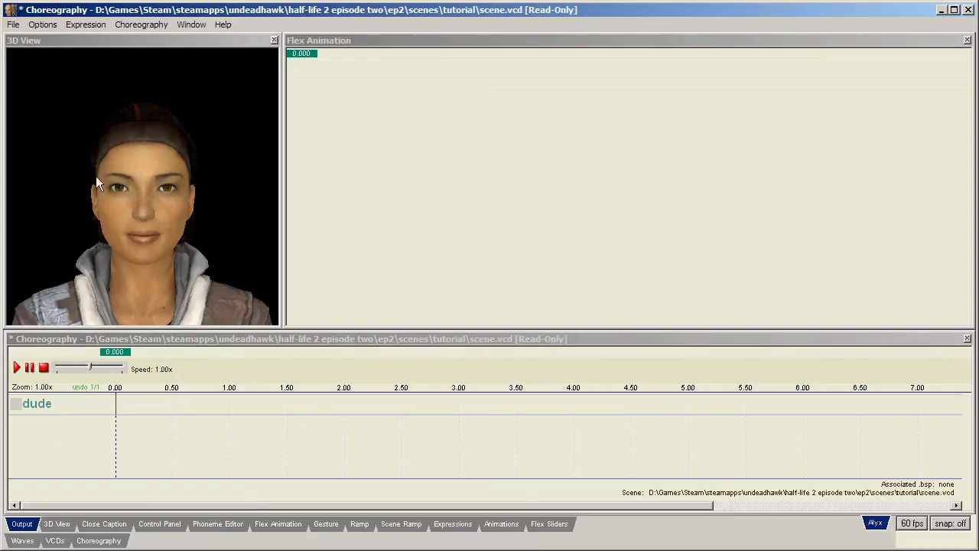
{"action": "left_click", "coordinate": [190, 24]}
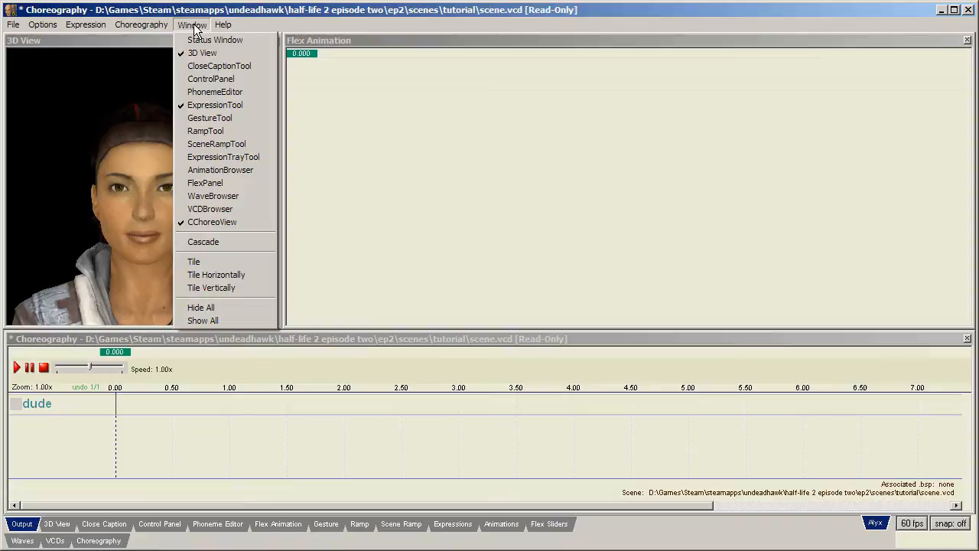
{"action": "mouse_move", "coordinate": [232, 235]}
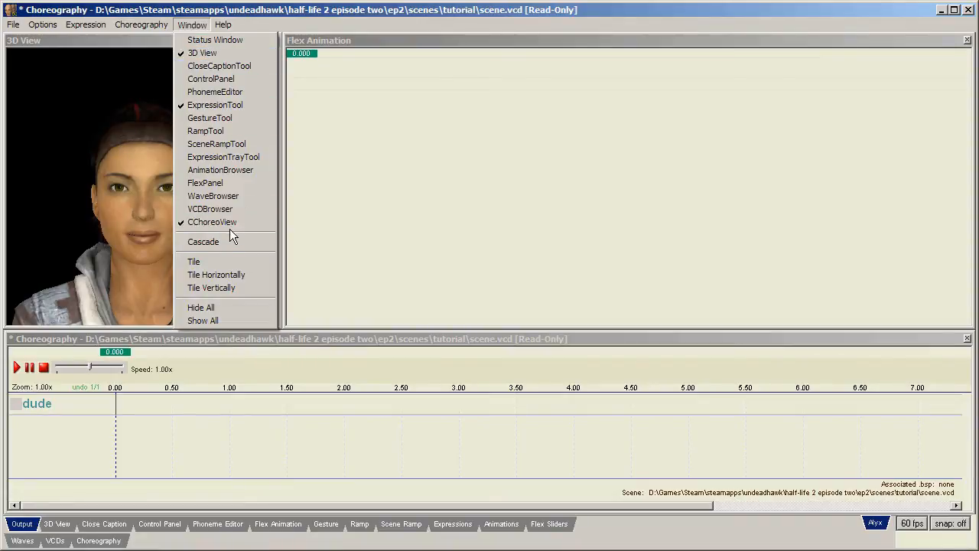
{"action": "mouse_move", "coordinate": [212, 222]}
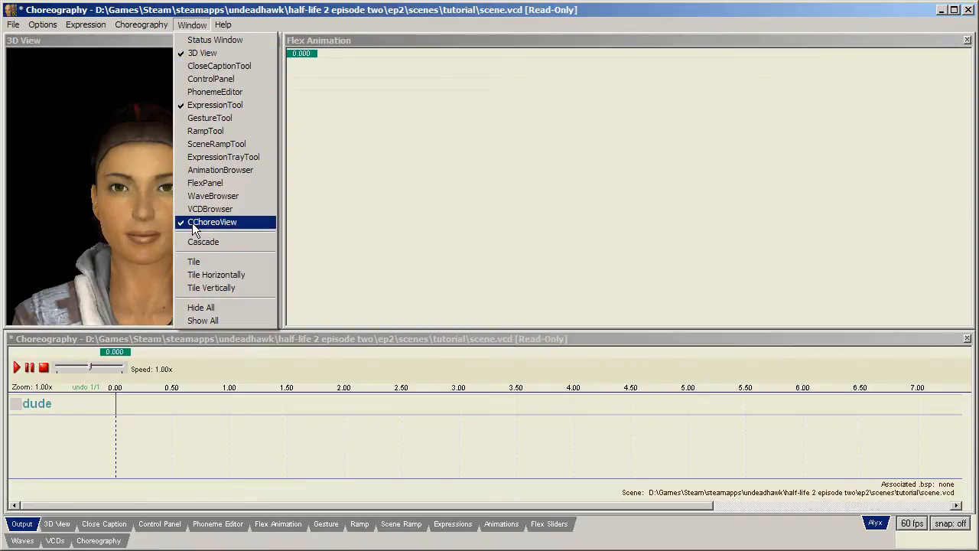
{"action": "left_click", "coordinate": [212, 220]}
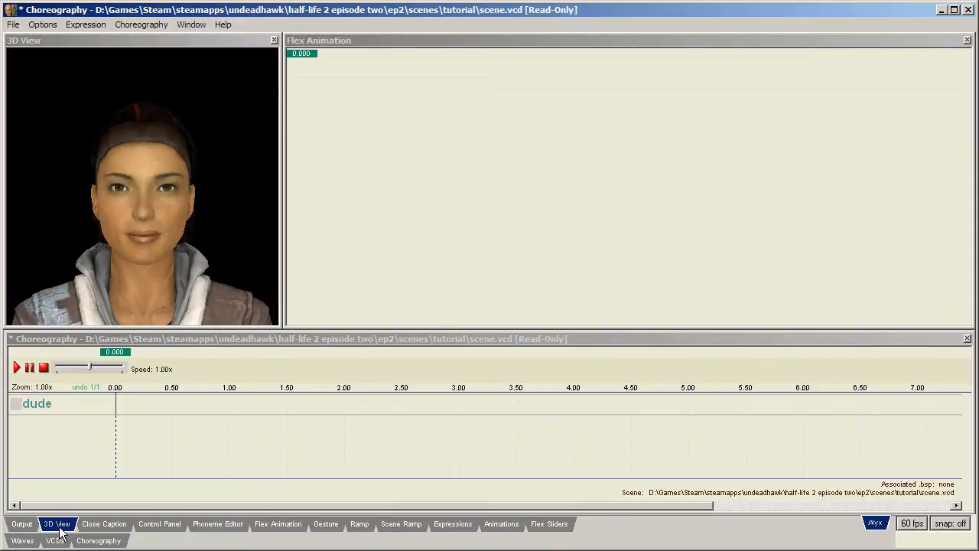
{"action": "left_click", "coordinate": [23, 524]}
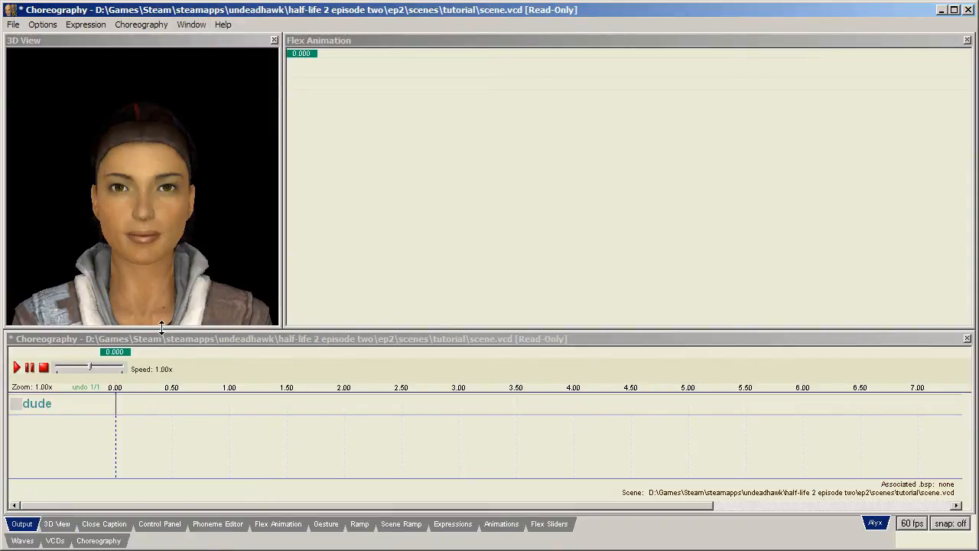
Create a channel named 'voice' under the dude actor.
{"action": "right_click", "coordinate": [92, 450]}
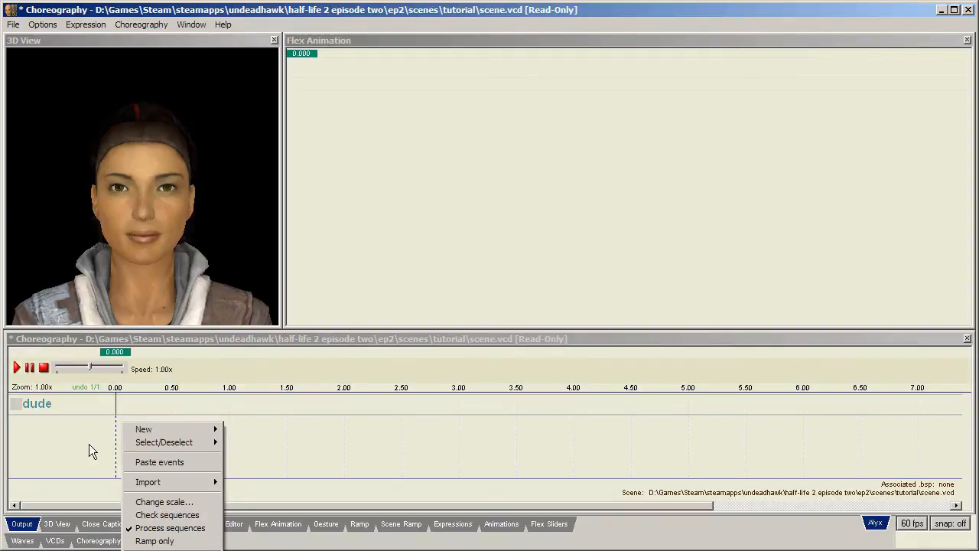
{"action": "mouse_move", "coordinate": [144, 429]}
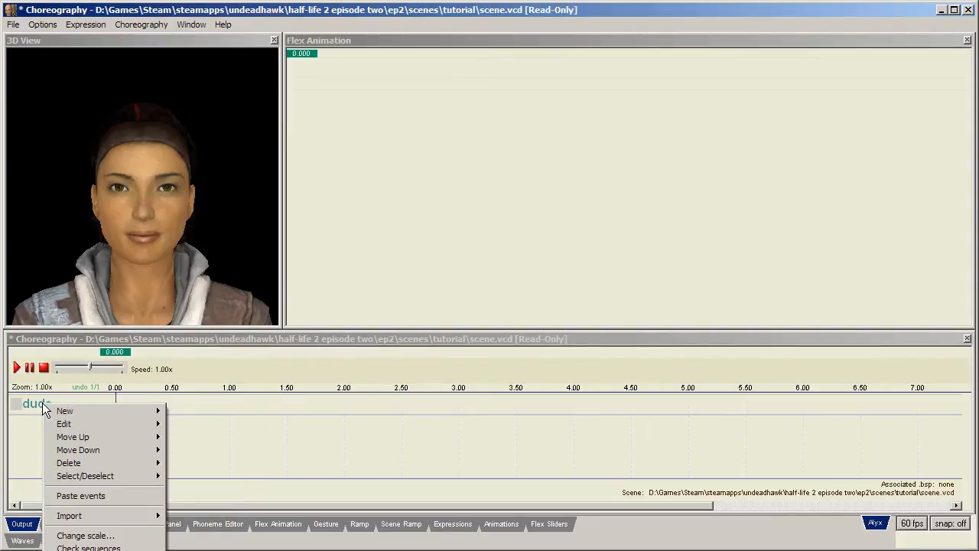
{"action": "mouse_move", "coordinate": [67, 410]}
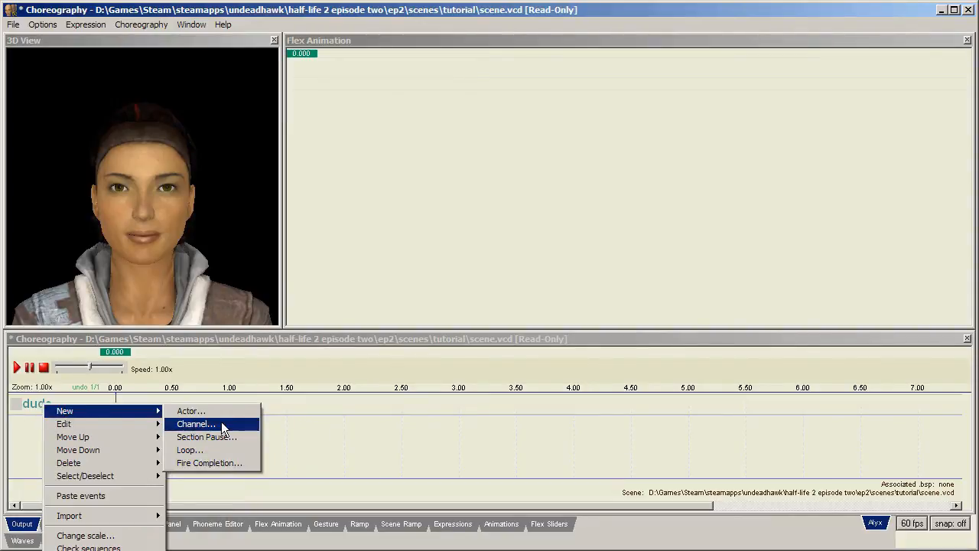
{"action": "left_click", "coordinate": [196, 424]}
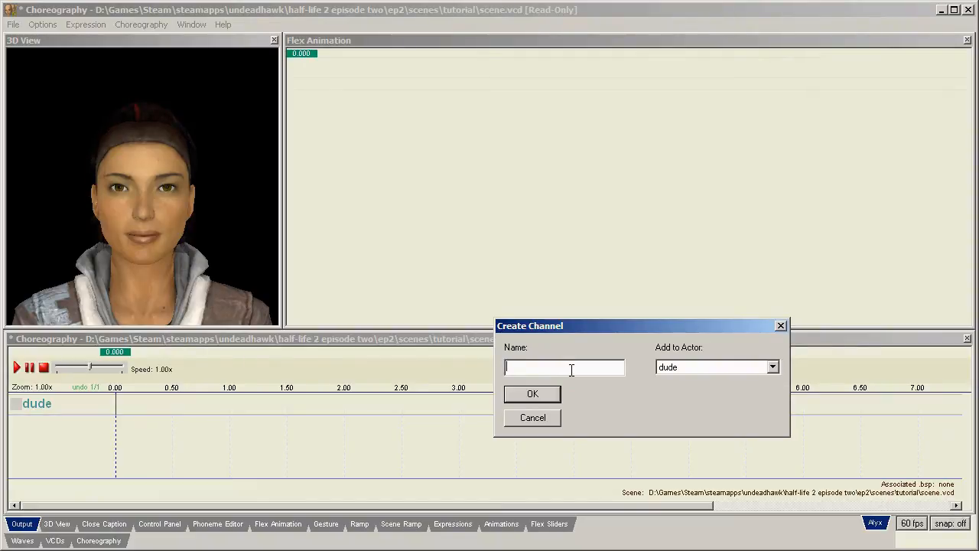
{"action": "type", "text": "voice"}
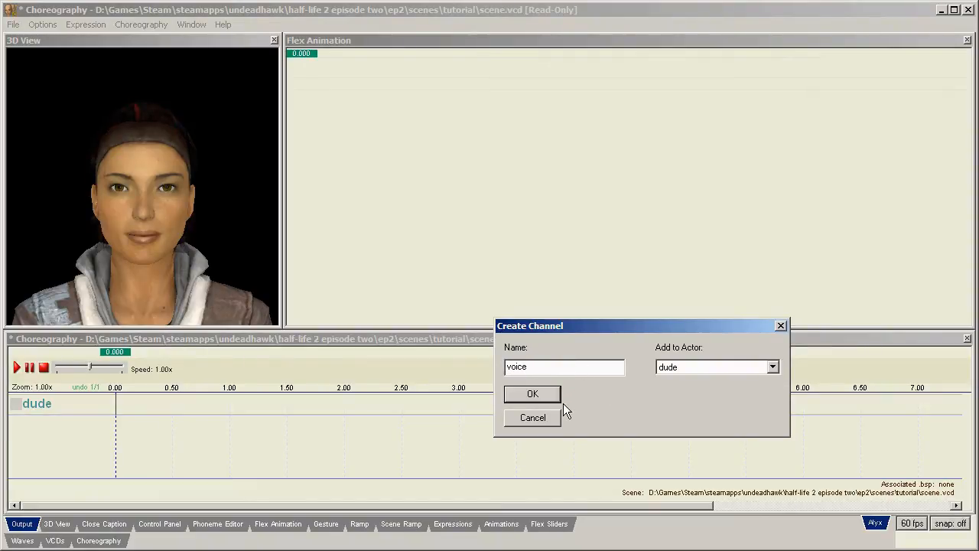
{"action": "mouse_move", "coordinate": [734, 385]}
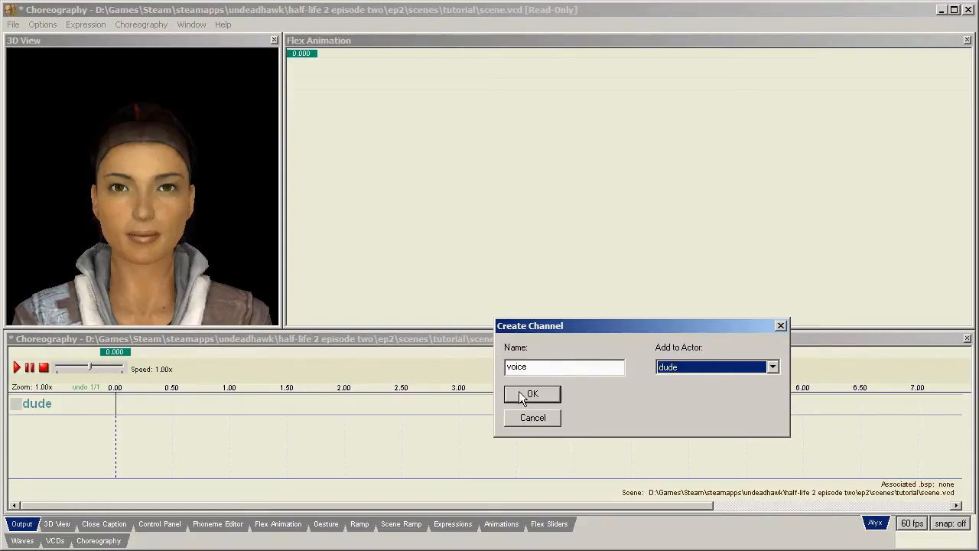
{"action": "left_click", "coordinate": [532, 395]}
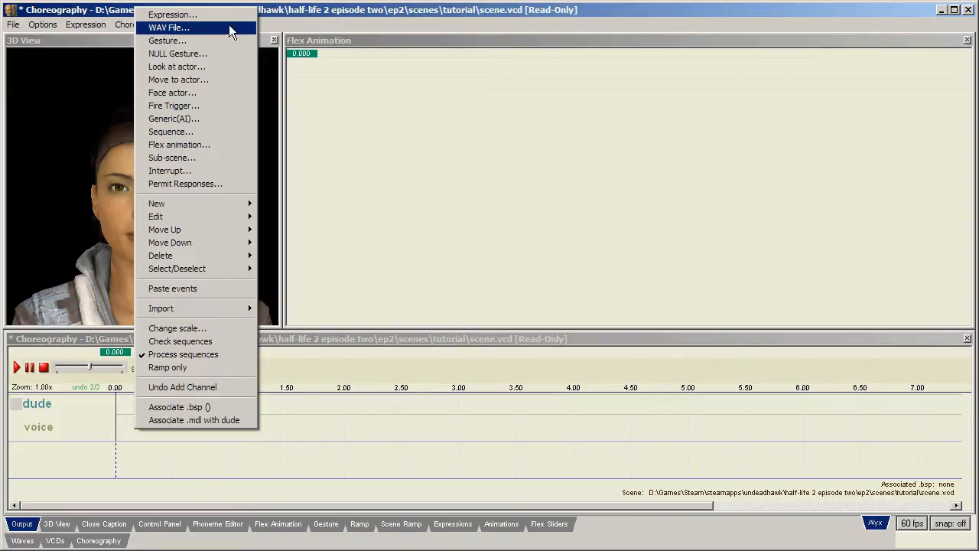
Add a WAV speak event with sound path tutorial/funusingfaceposer.wav on the voice channel.
{"action": "left_click", "coordinate": [171, 28]}
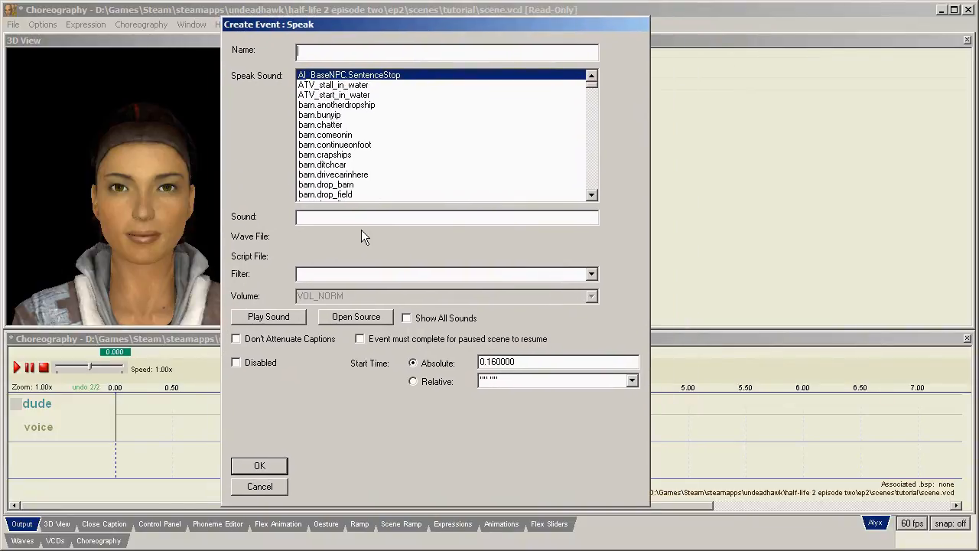
{"action": "left_click", "coordinate": [336, 217]}
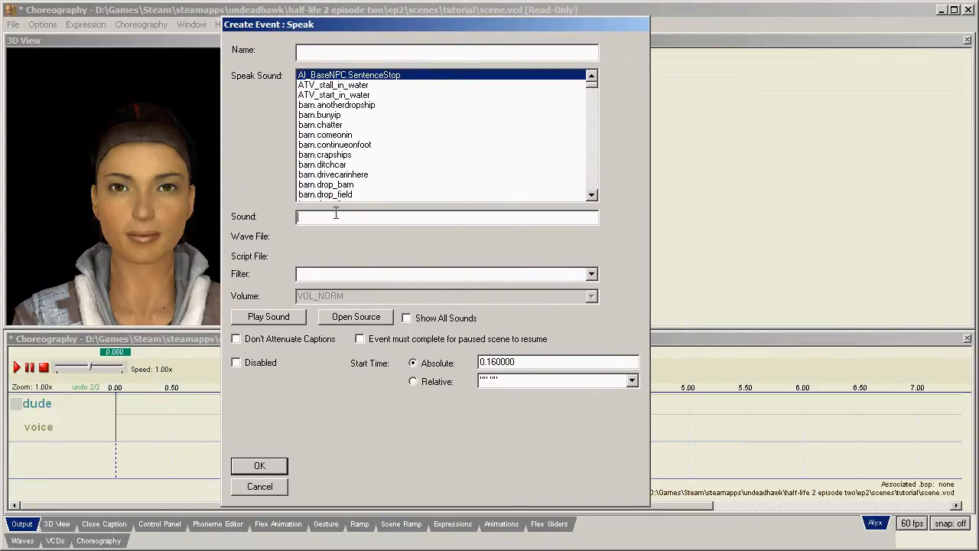
{"action": "mouse_move", "coordinate": [339, 187]}
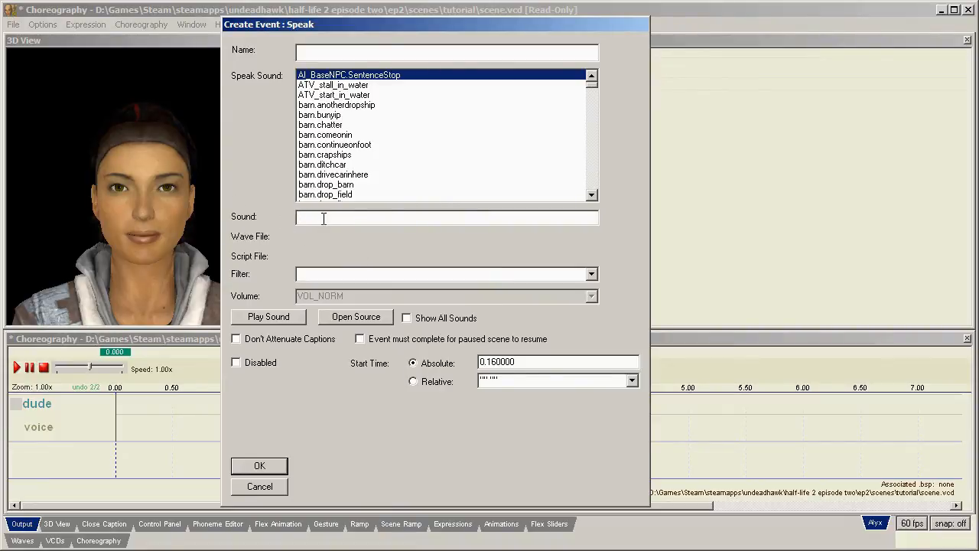
{"action": "type", "text": "tutorial"}
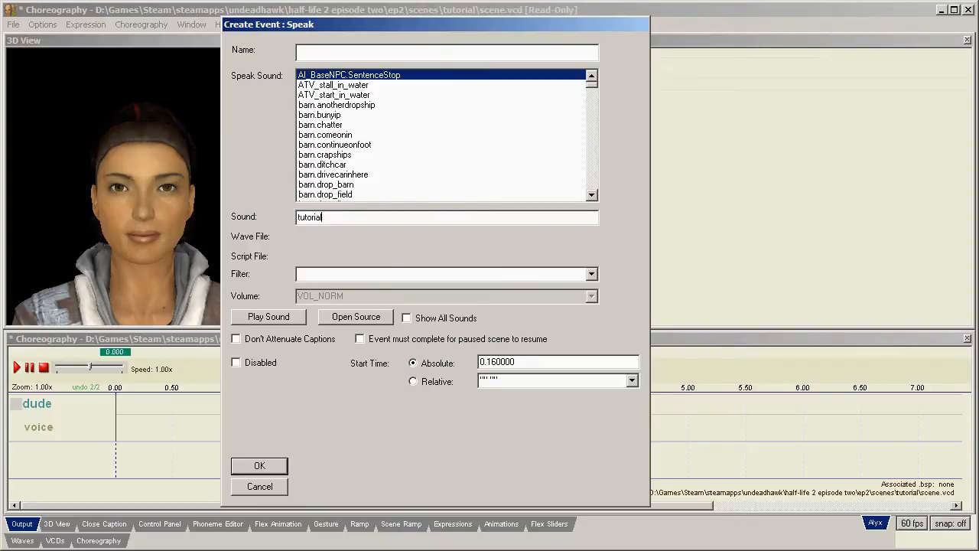
{"action": "type", "text": "/"}
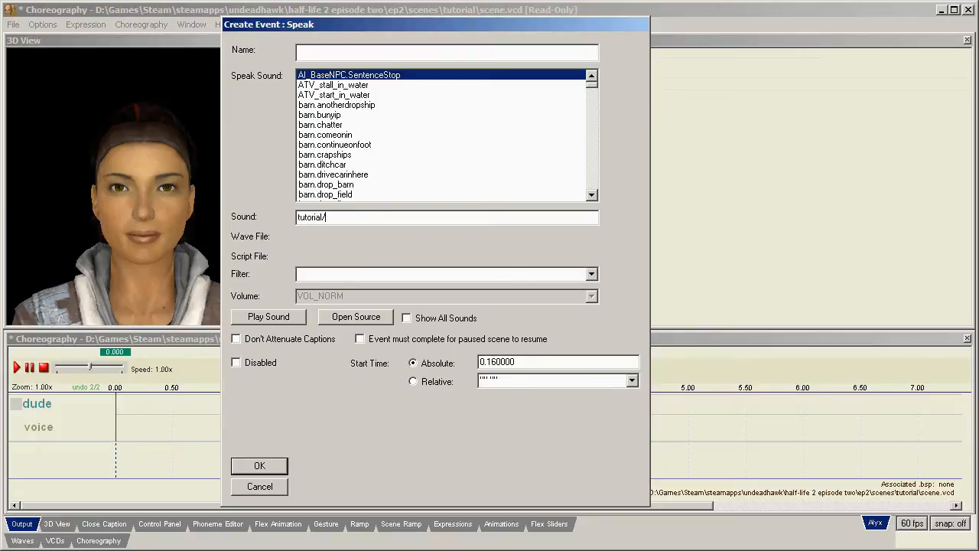
{"action": "type", "text": "funusingfaceposer.wav"}
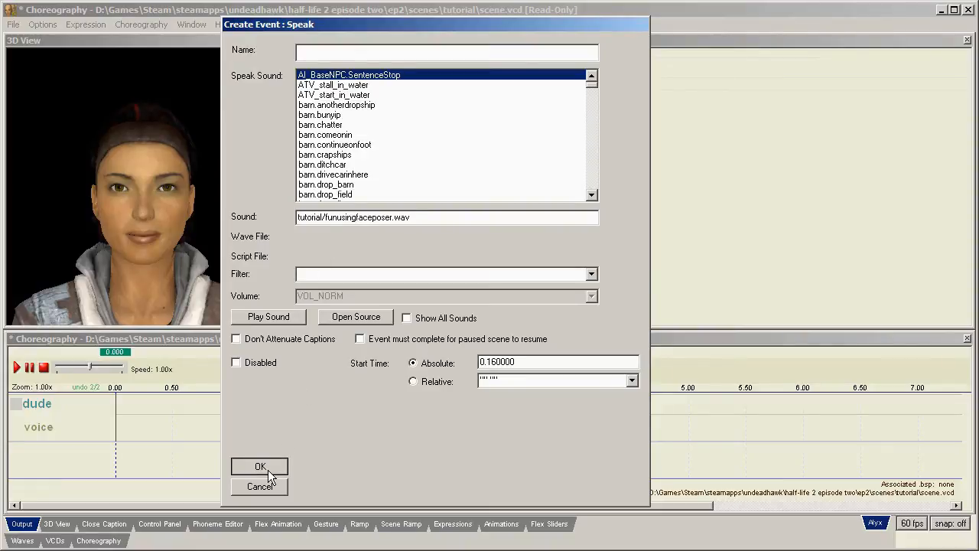
{"action": "left_click", "coordinate": [261, 465]}
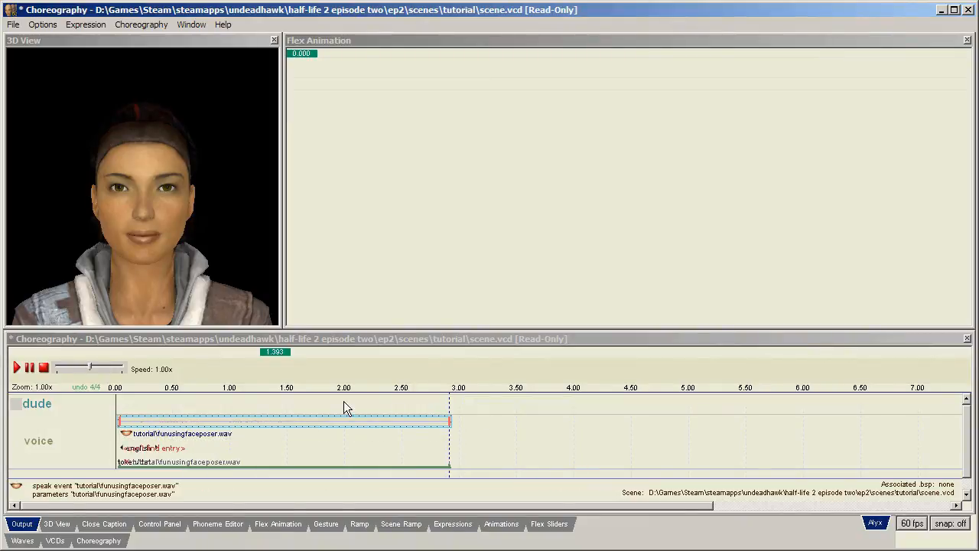
Save the scene from the Choreography menu and agree to make the VCD file writable.
{"action": "left_click", "coordinate": [139, 25]}
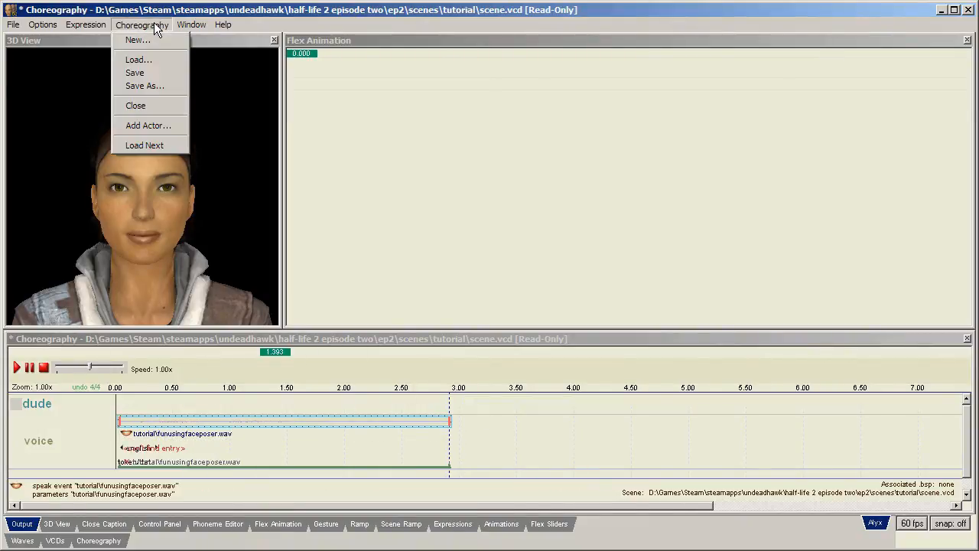
{"action": "left_click", "coordinate": [136, 72]}
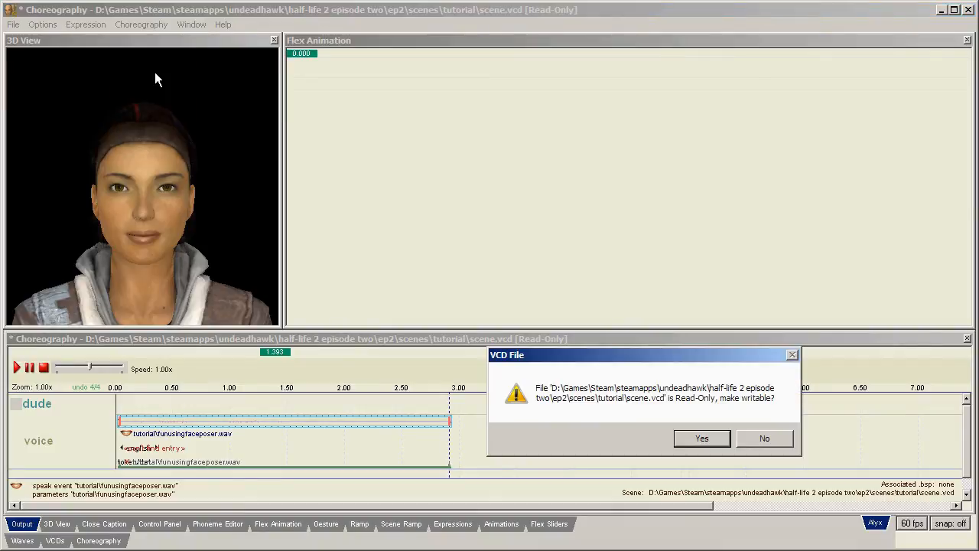
{"action": "mouse_move", "coordinate": [686, 439]}
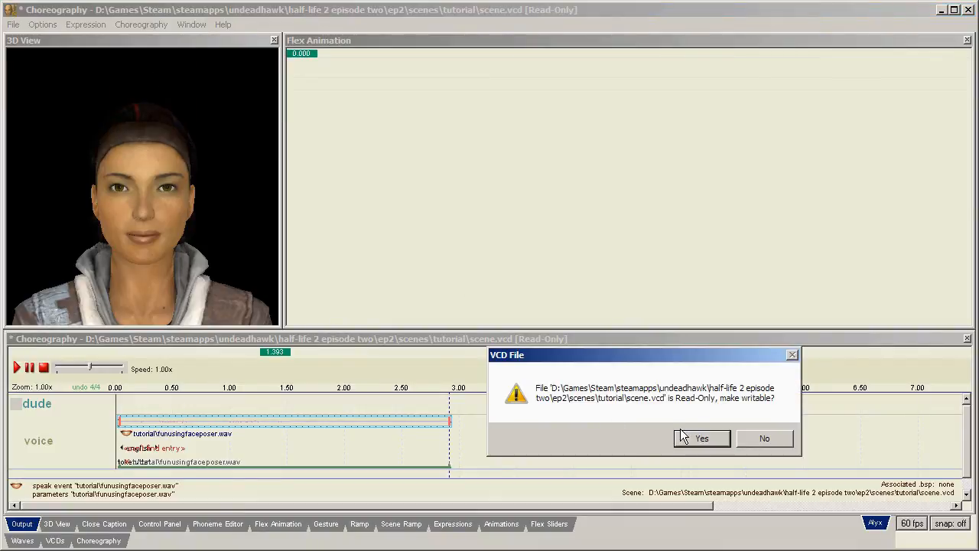
{"action": "left_click", "coordinate": [703, 438]}
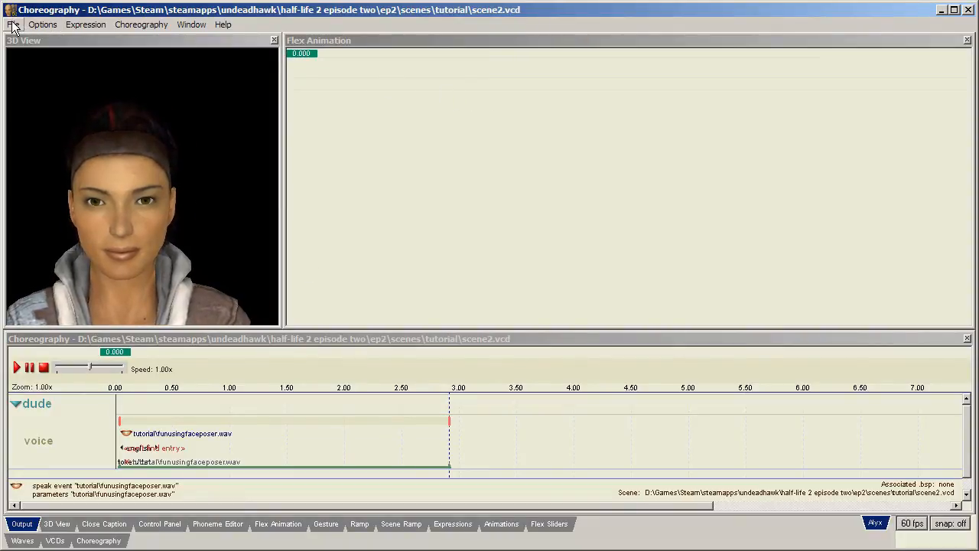
Rebuild scenes.image from the File menu so the saved scene is compiled in.
{"action": "left_click", "coordinate": [13, 24]}
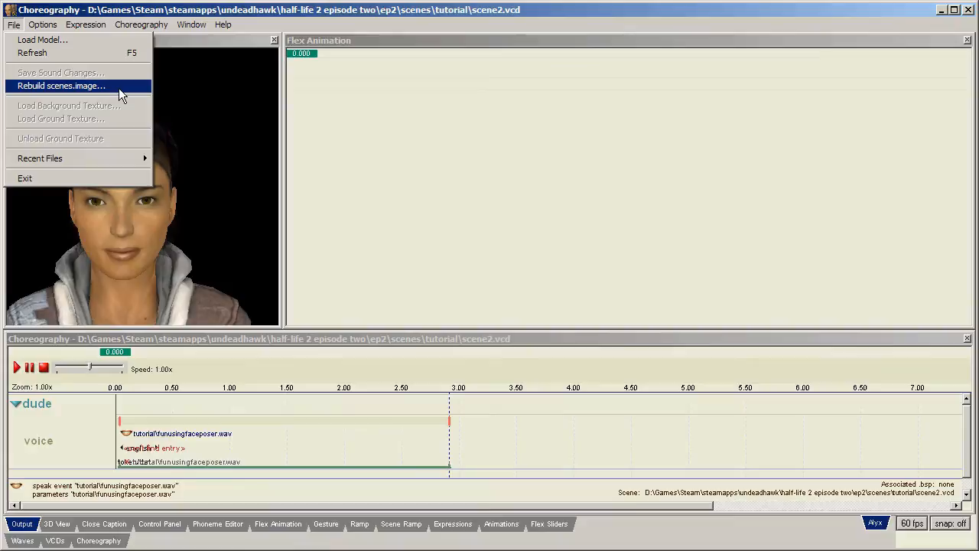
{"action": "left_click", "coordinate": [61, 86]}
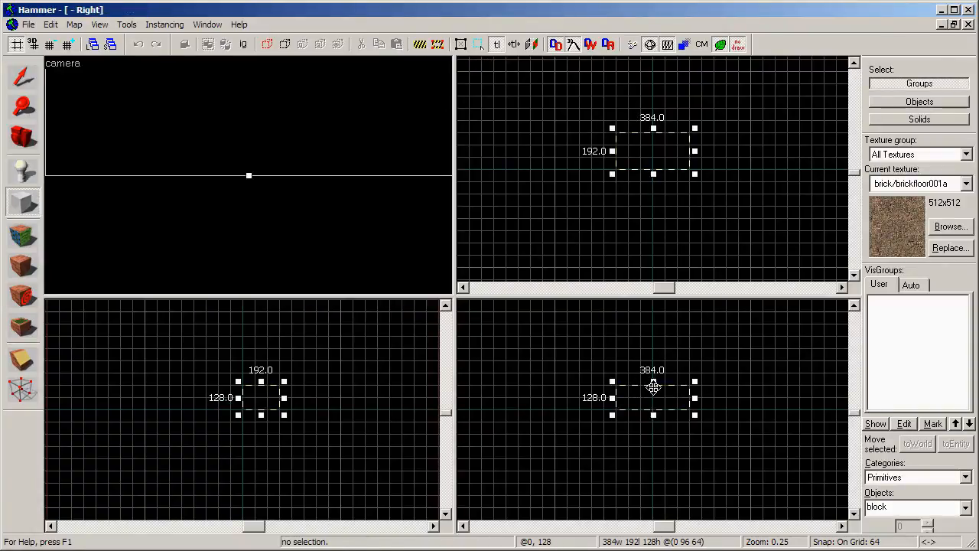
Make the 384×192×128 block hollow with -32 wall thickness so walls build outward.
{"action": "right_click", "coordinate": [634, 398]}
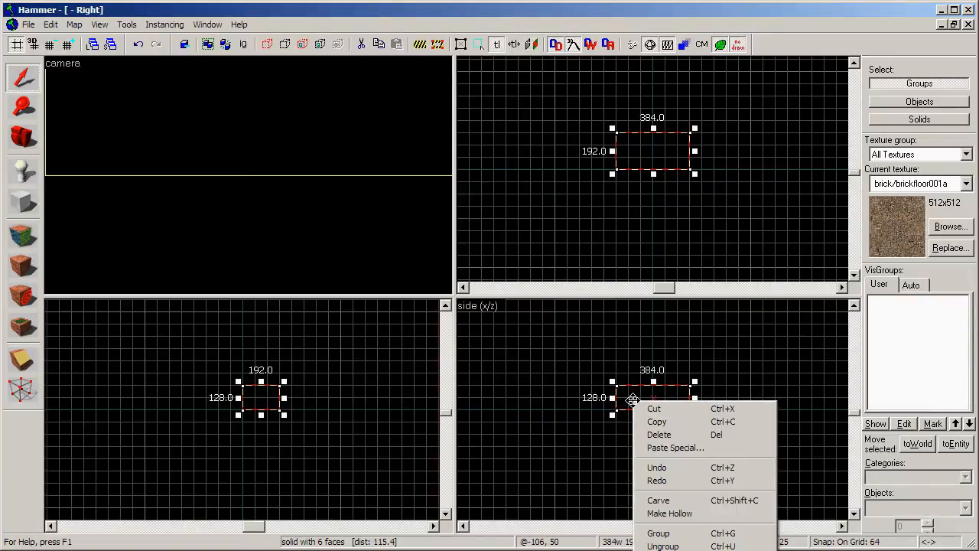
{"action": "left_click", "coordinate": [670, 513]}
{"action": "type", "text": "-32"}
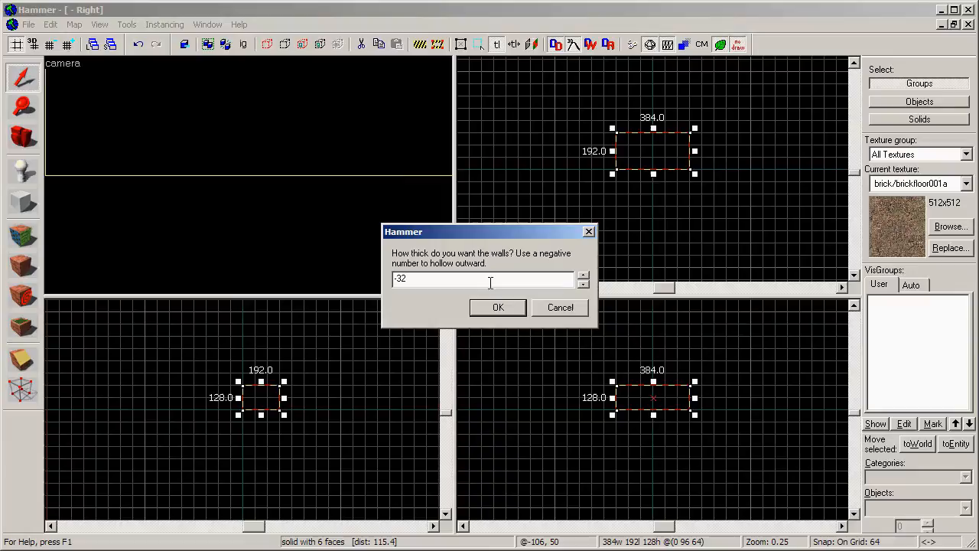
{"action": "left_click", "coordinate": [497, 308]}
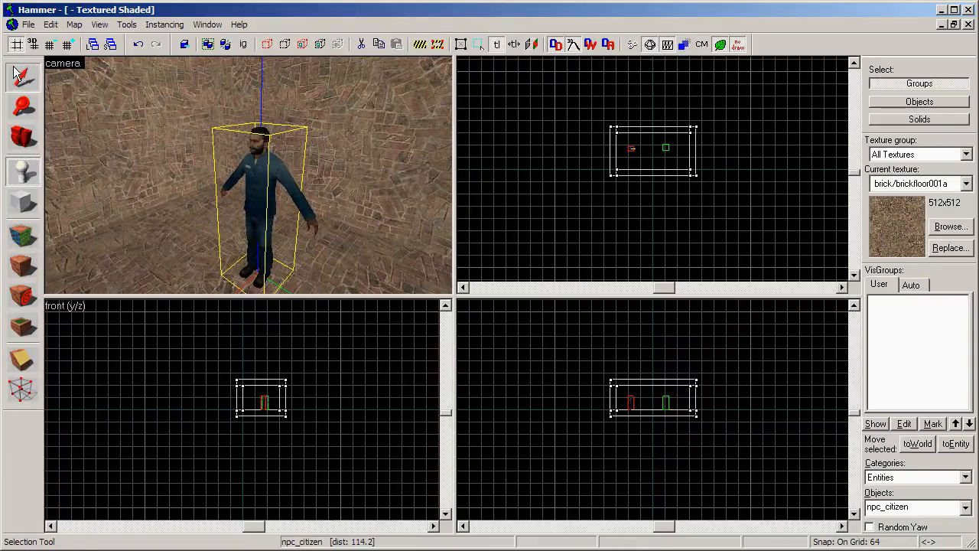
Name the npc_citizen inside the room 'dude' in its Object Properties.
{"action": "double_click", "coordinate": [260, 401]}
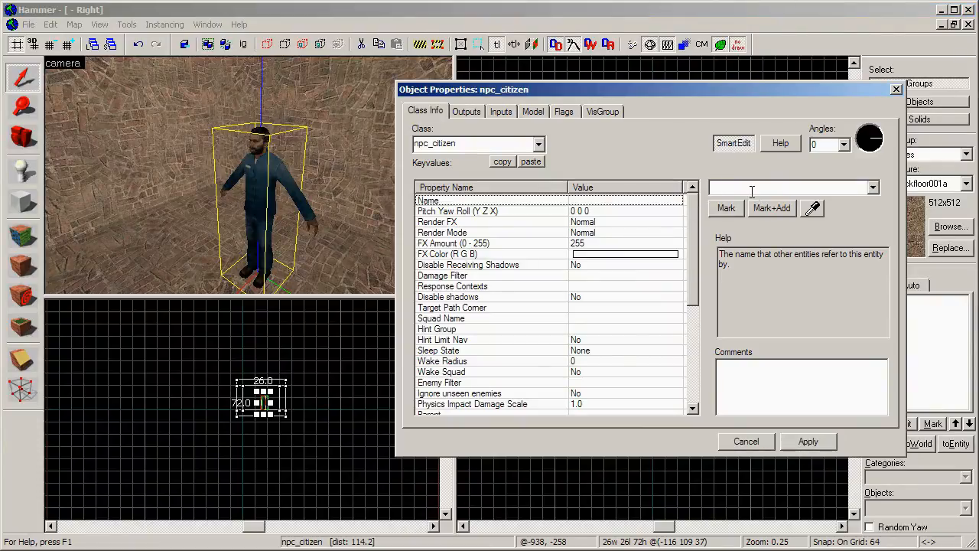
{"action": "type", "text": "dude"}
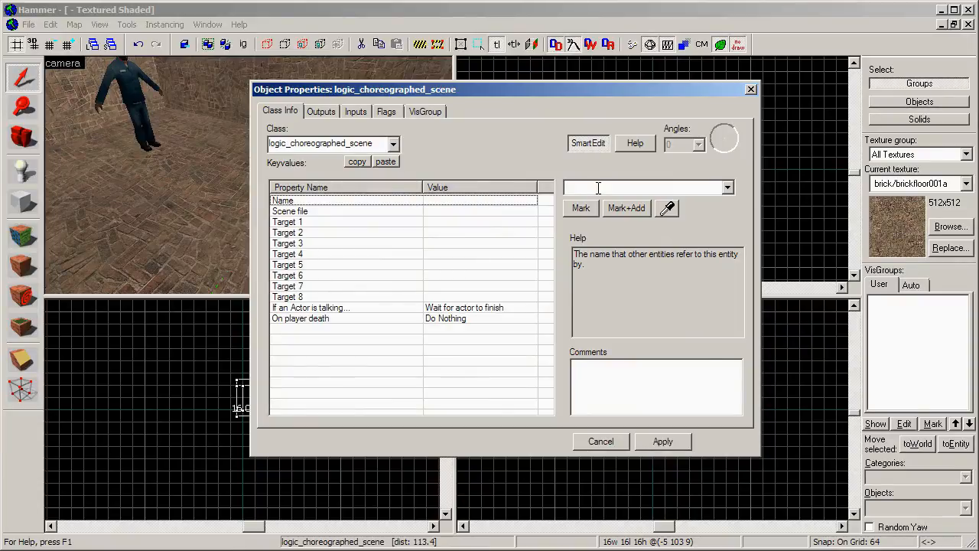
Give the logic_choreographed_scene the name 'myScene' and commit it.
{"action": "type", "text": "myScene"}
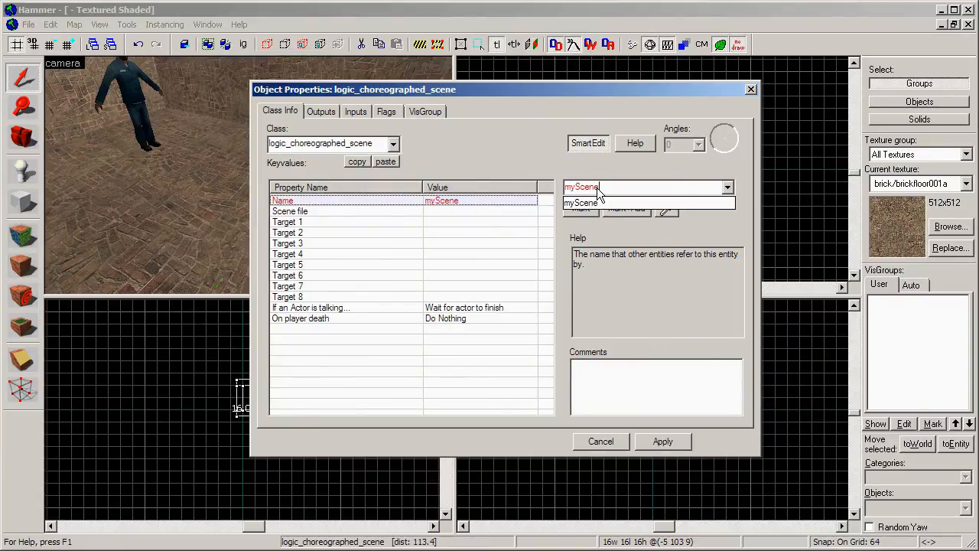
{"action": "left_click", "coordinate": [349, 227]}
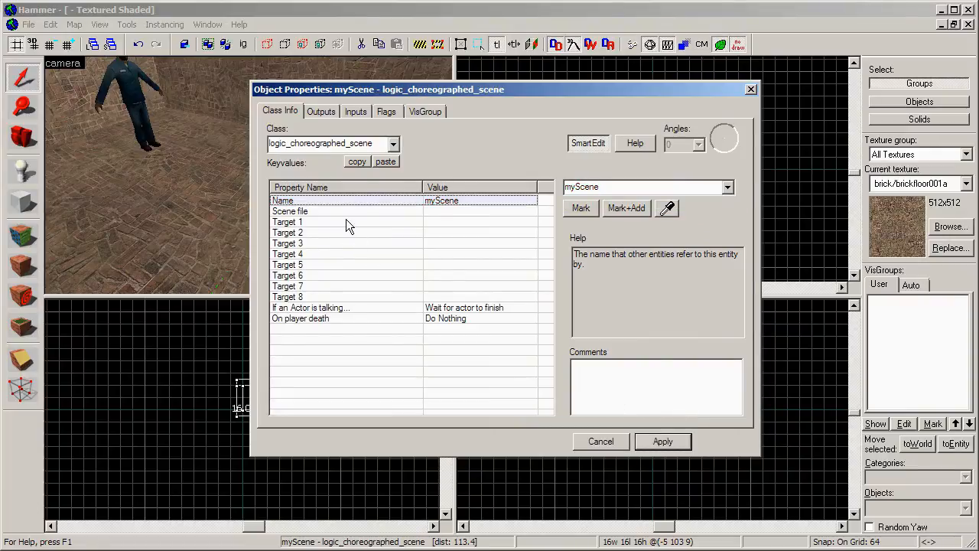
Browse the Scene file property into the scenes\tutorial folder to locate the scene.
{"action": "left_click", "coordinate": [290, 211]}
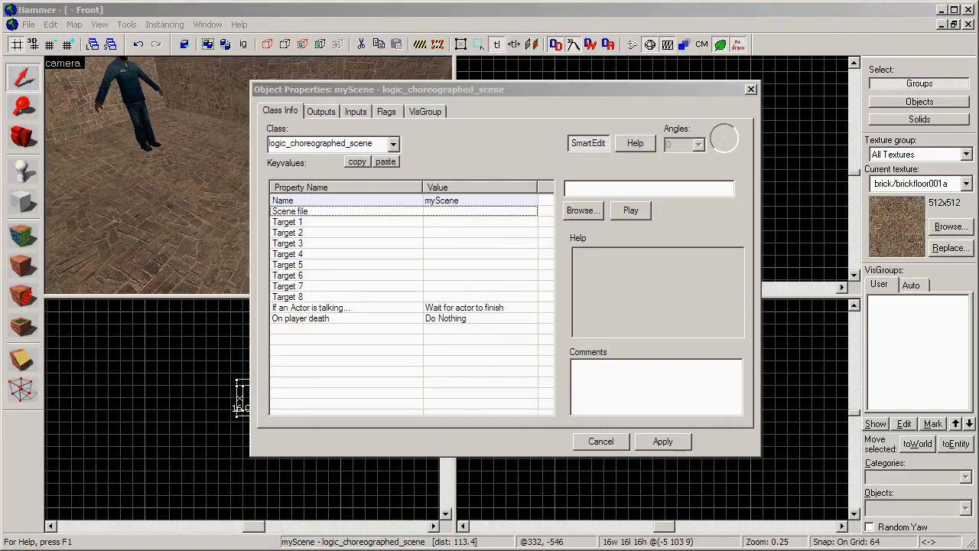
{"action": "left_click", "coordinate": [583, 209]}
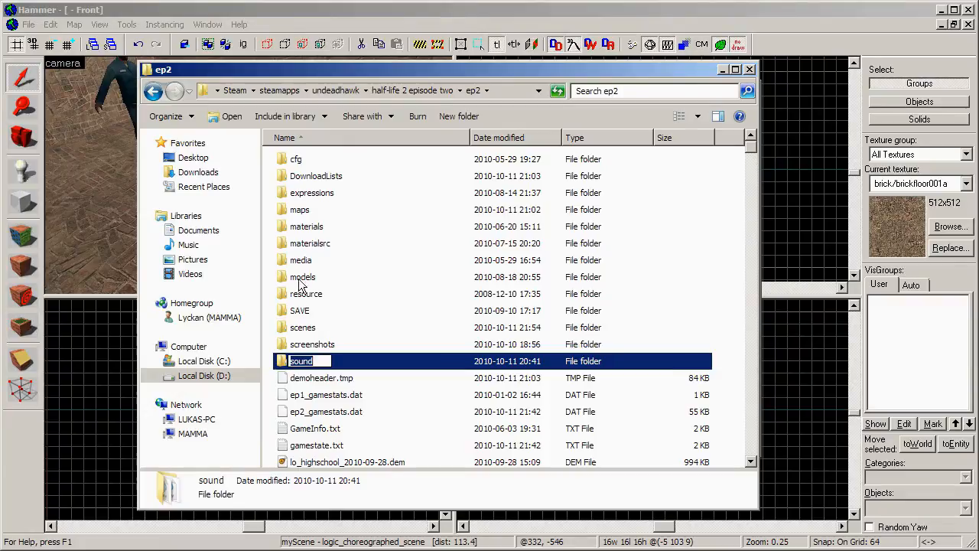
{"action": "double_click", "coordinate": [303, 328]}
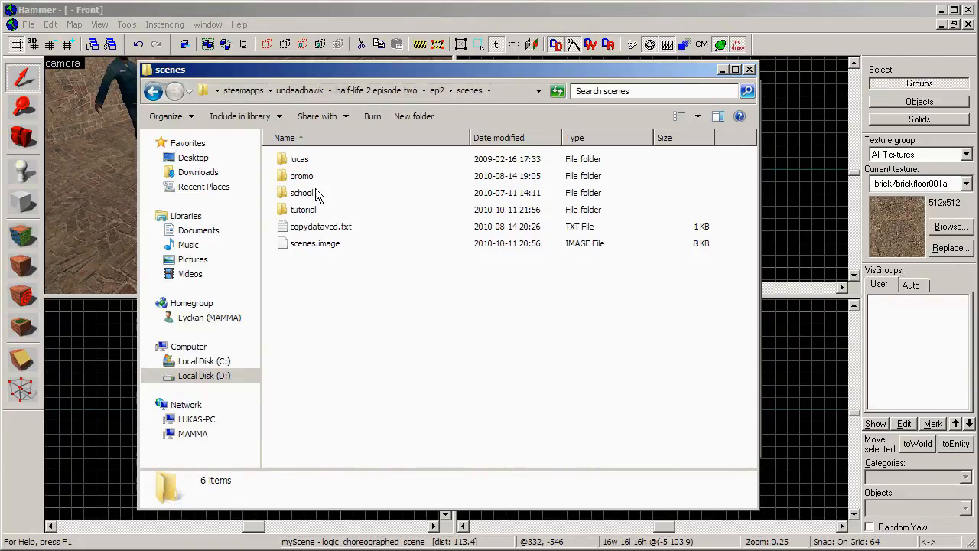
{"action": "double_click", "coordinate": [303, 209]}
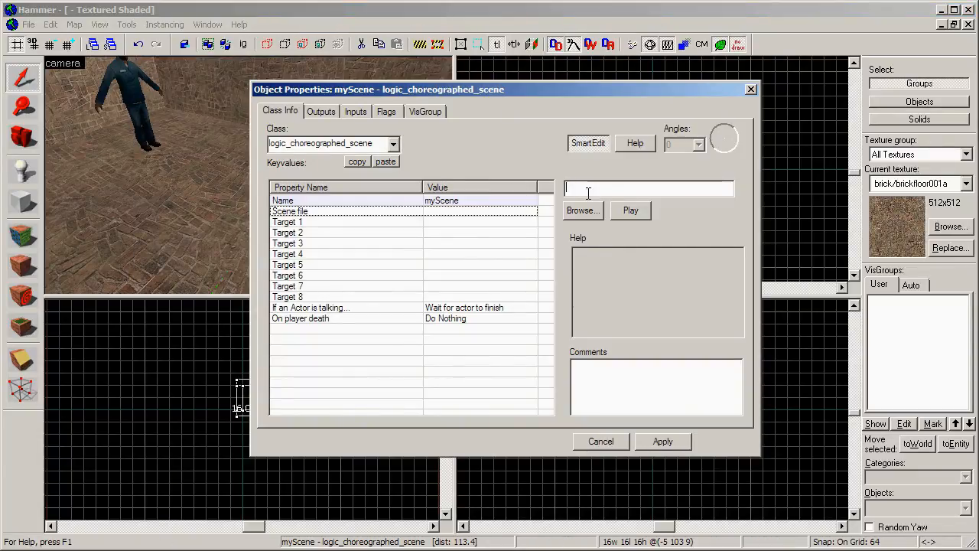
Enter scenes\tutorial\scene.vcd as myScene's Scene file value.
{"action": "type", "text": "scenes\\tut"}
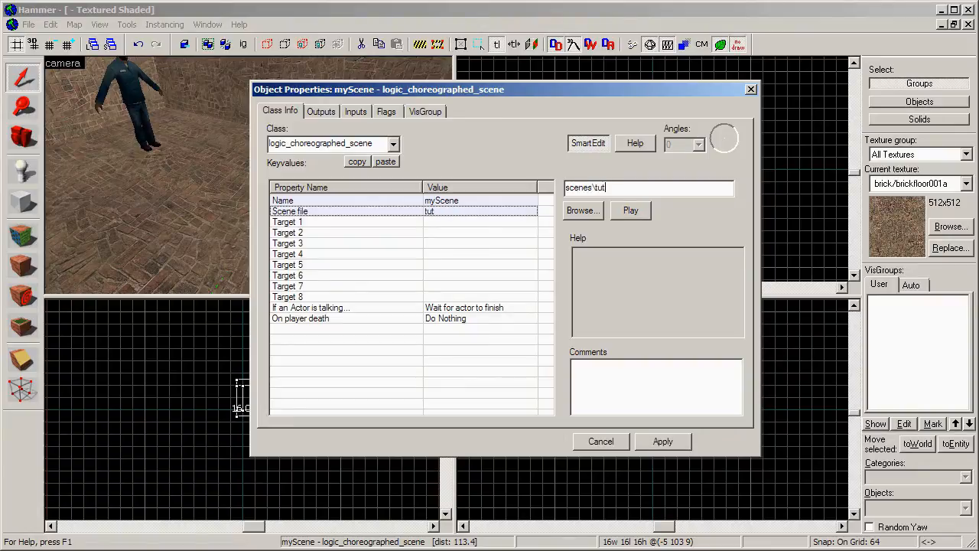
{"action": "type", "text": "orial"}
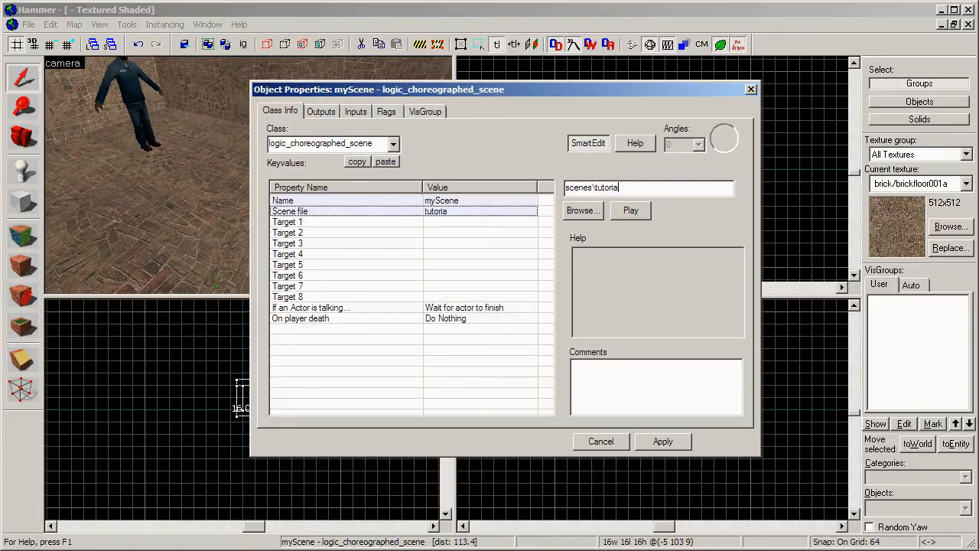
{"action": "type", "text": "l\\scene"}
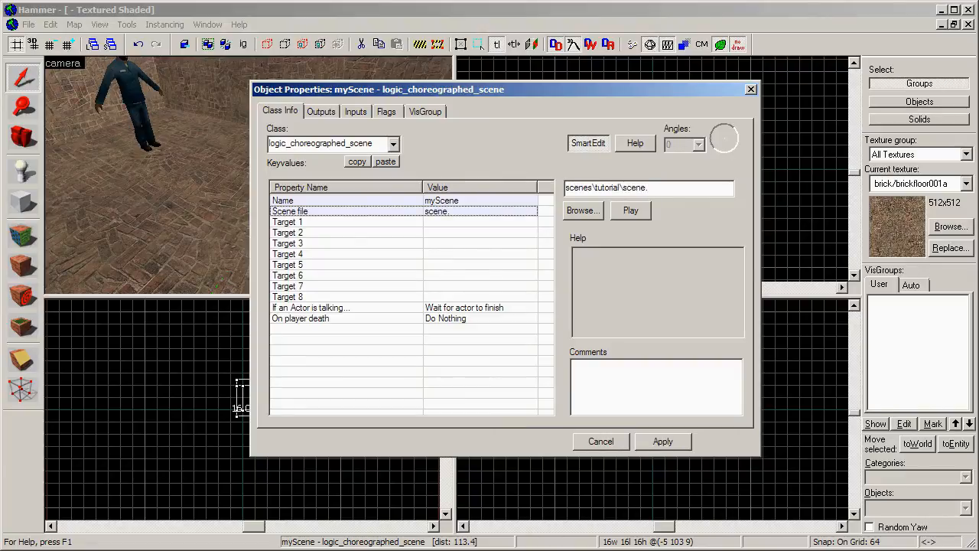
{"action": "type", "text": ".vcd"}
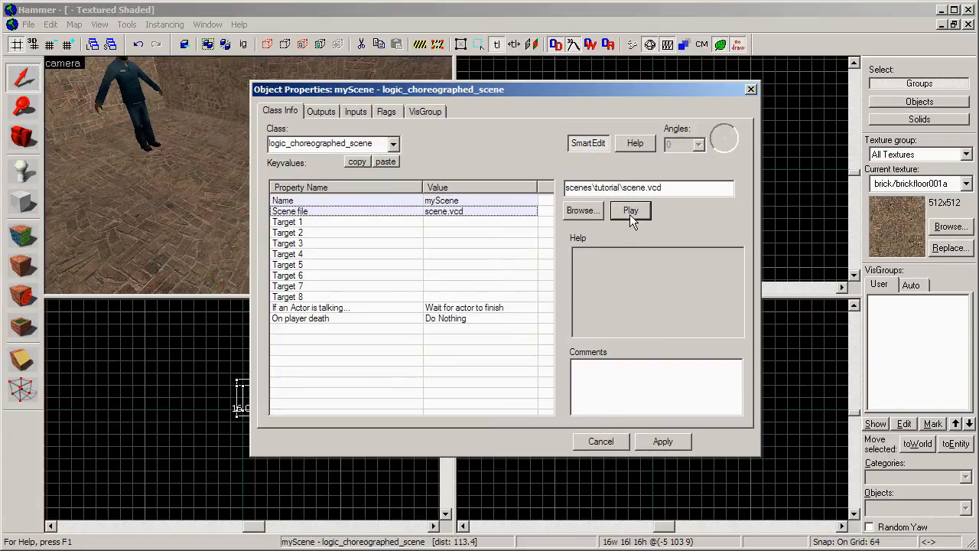
{"action": "mouse_move", "coordinate": [435, 116]}
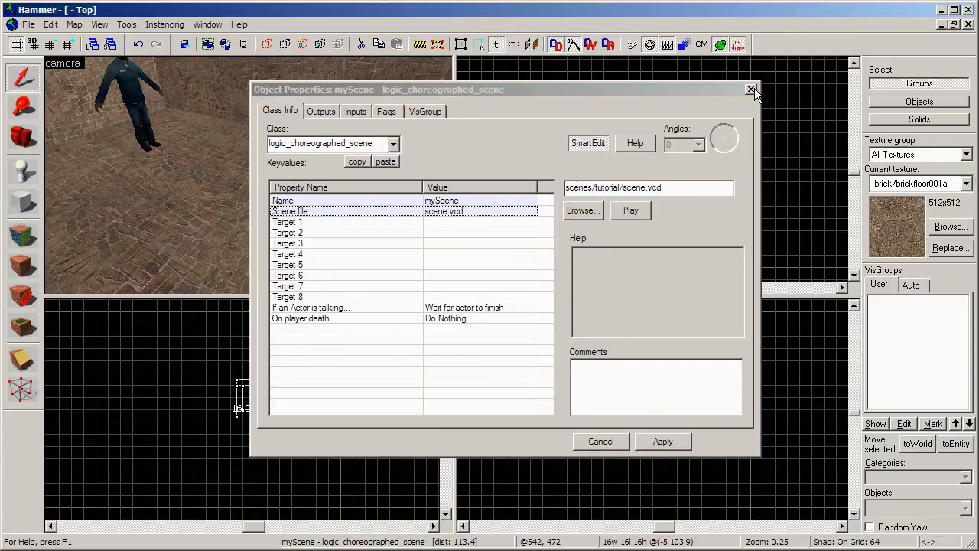
Close myScene's properties and add a new output on the logic_auto entity.
{"action": "left_click", "coordinate": [751, 90]}
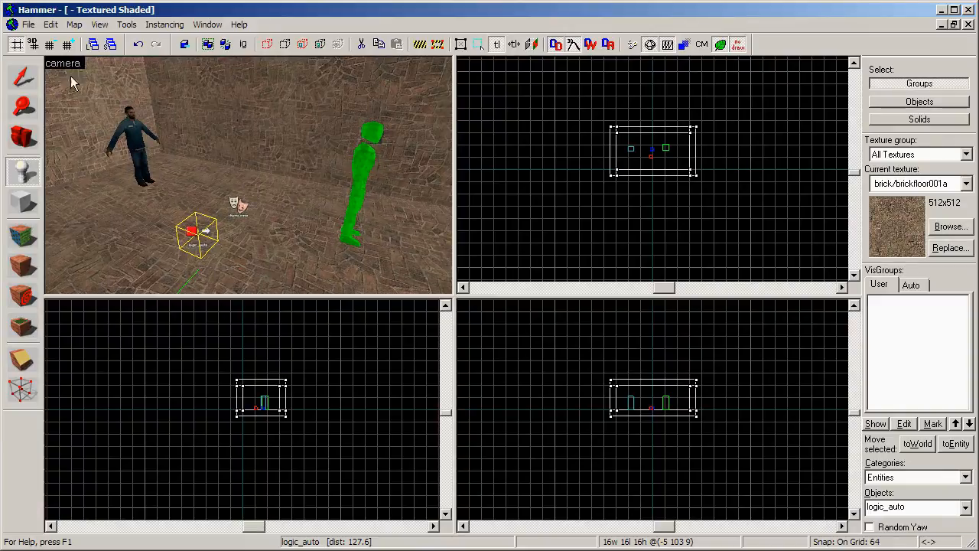
{"action": "double_click", "coordinate": [196, 233]}
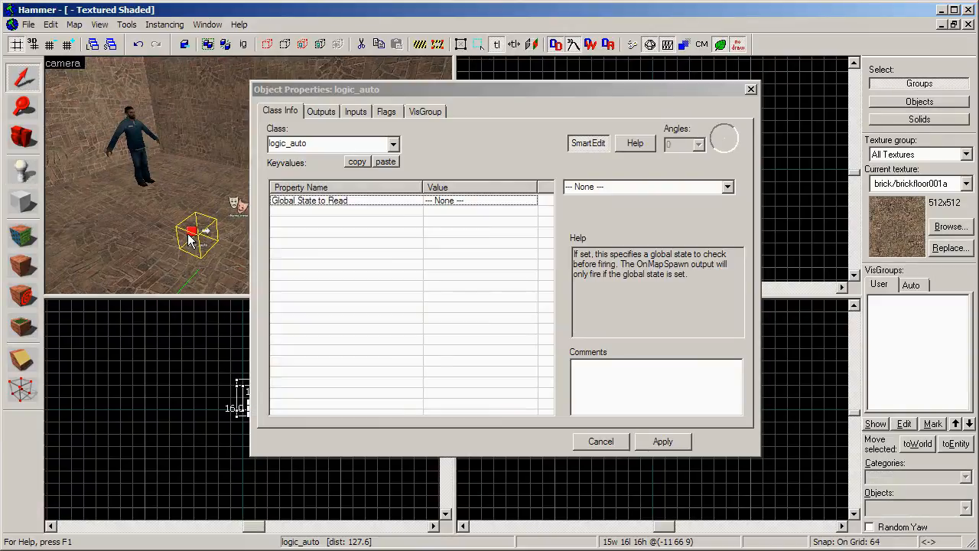
{"action": "left_click_drag", "start_coordinate": [315, 89], "coordinate": [359, 94]}
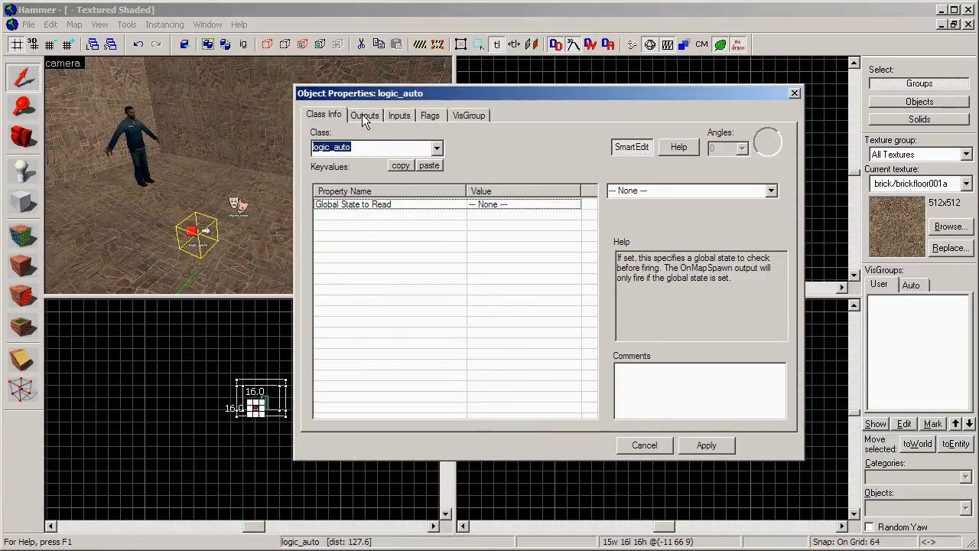
{"action": "left_click", "coordinate": [364, 115]}
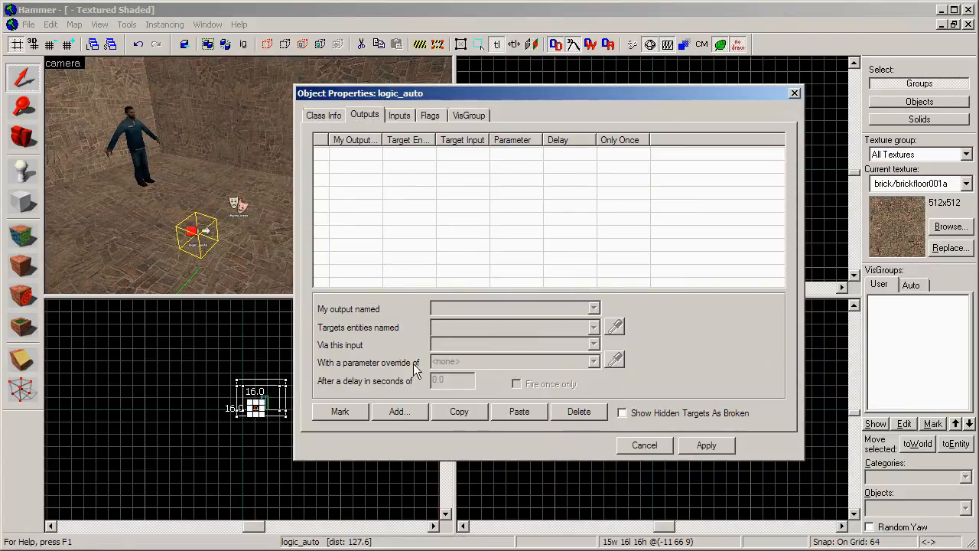
{"action": "left_click", "coordinate": [398, 410]}
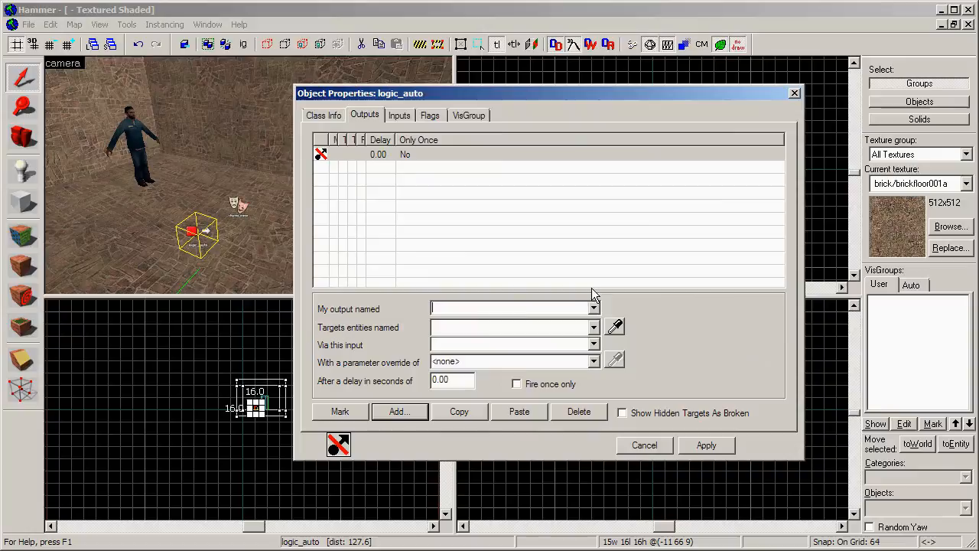
Set the output to OnMapSpawn targeting myScene with the Start input.
{"action": "left_click", "coordinate": [594, 307]}
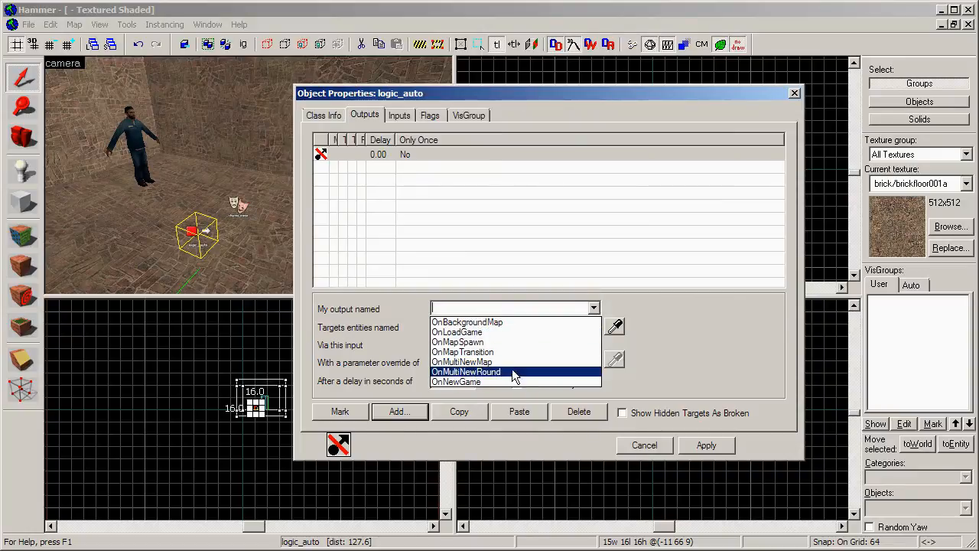
{"action": "left_click", "coordinate": [456, 341]}
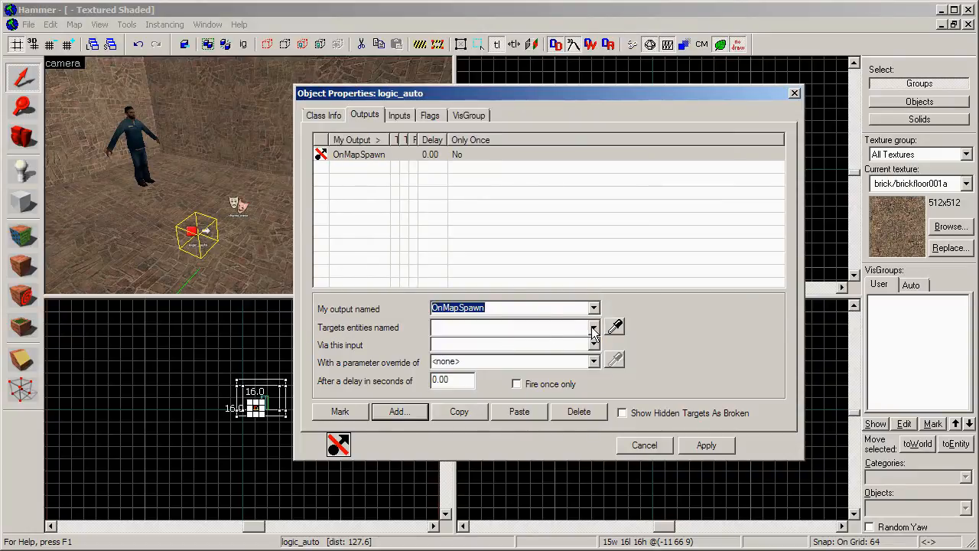
{"action": "left_click", "coordinate": [594, 327]}
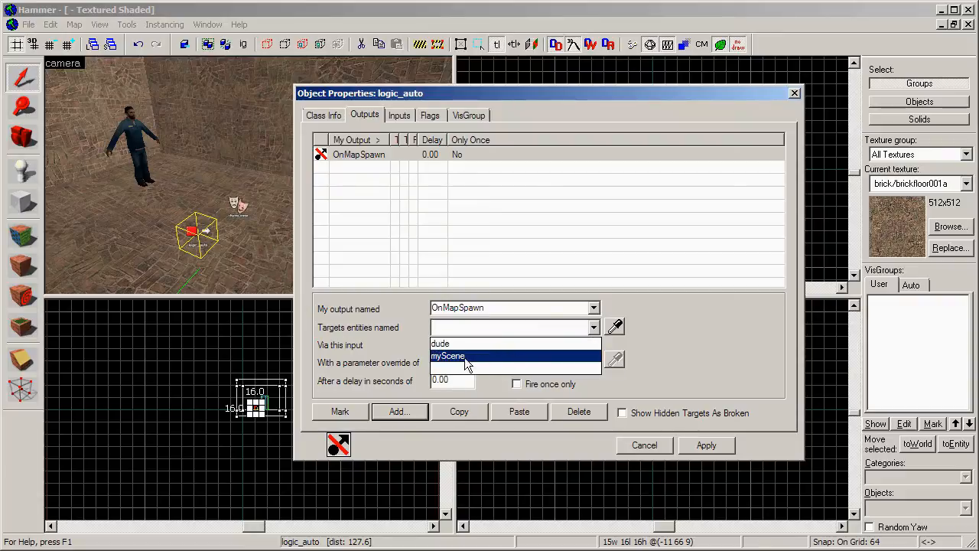
{"action": "left_click", "coordinate": [447, 355]}
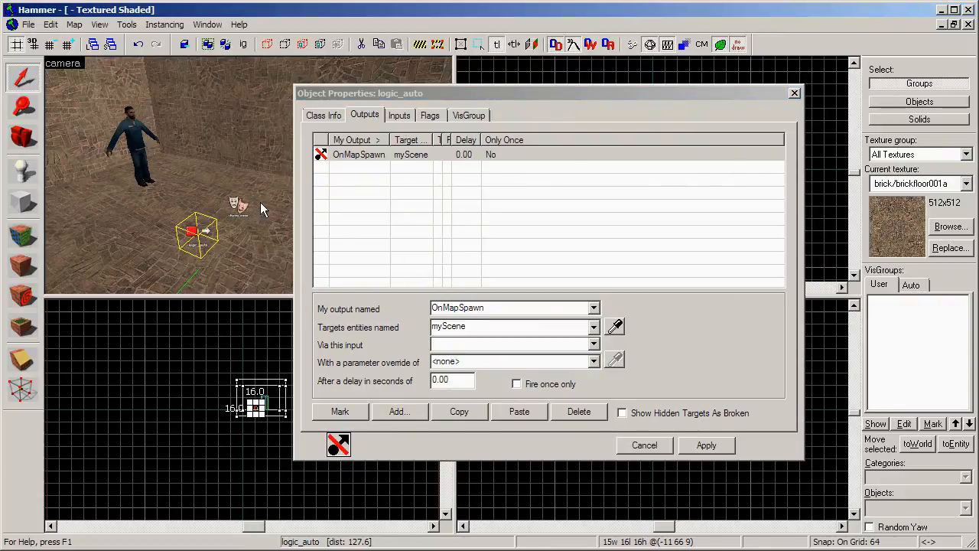
{"action": "left_click", "coordinate": [594, 344]}
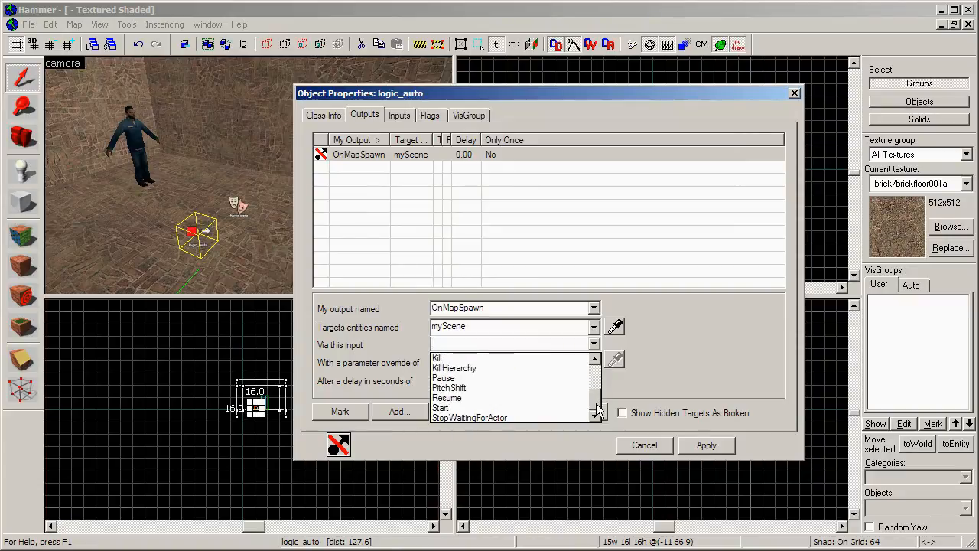
{"action": "left_click", "coordinate": [440, 407]}
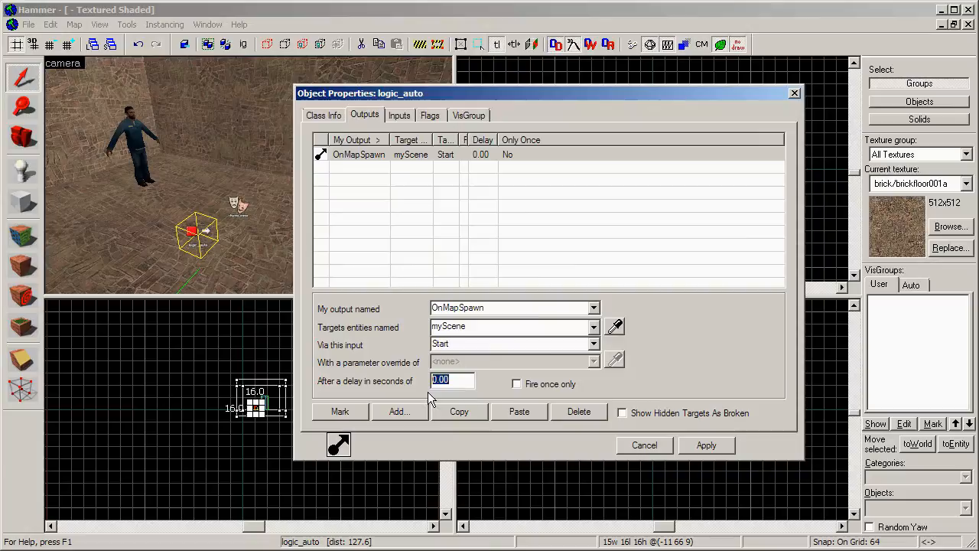
Give the output a 3-second delay, apply it and close the logic_auto properties.
{"action": "type", "text": "3"}
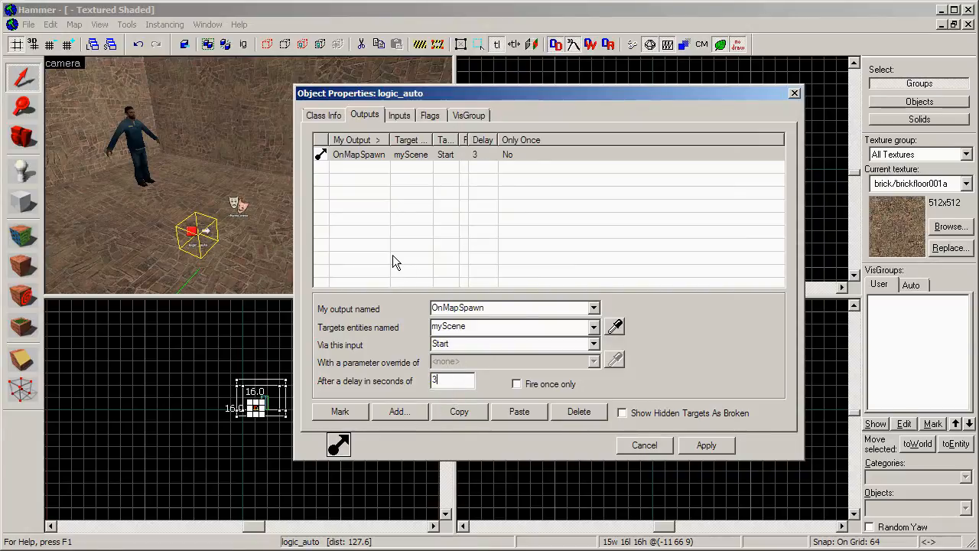
{"action": "left_click", "coordinate": [707, 444]}
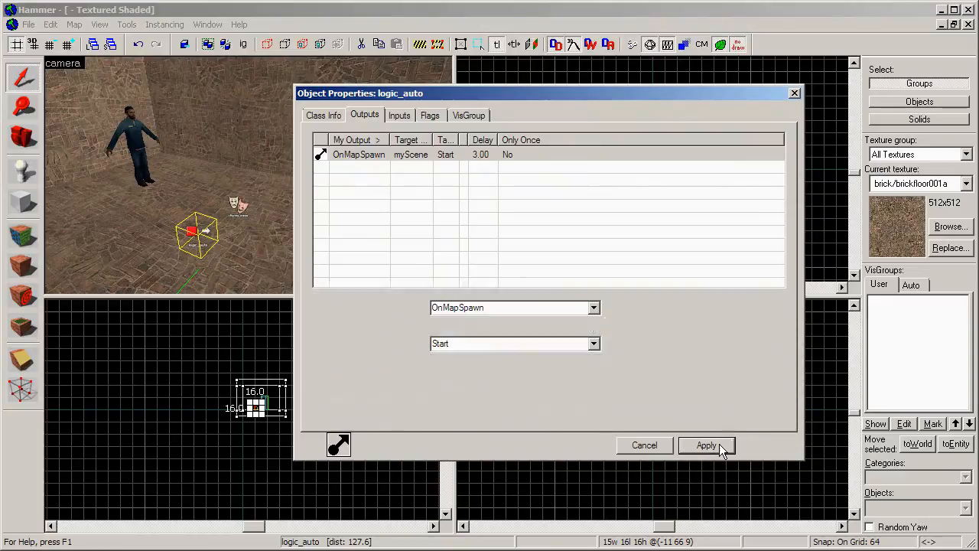
{"action": "left_click", "coordinate": [707, 445]}
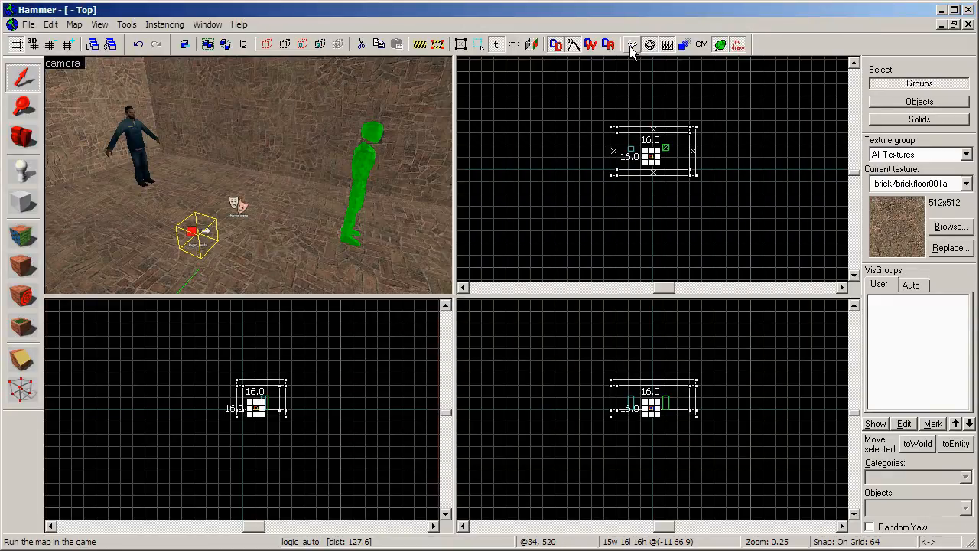